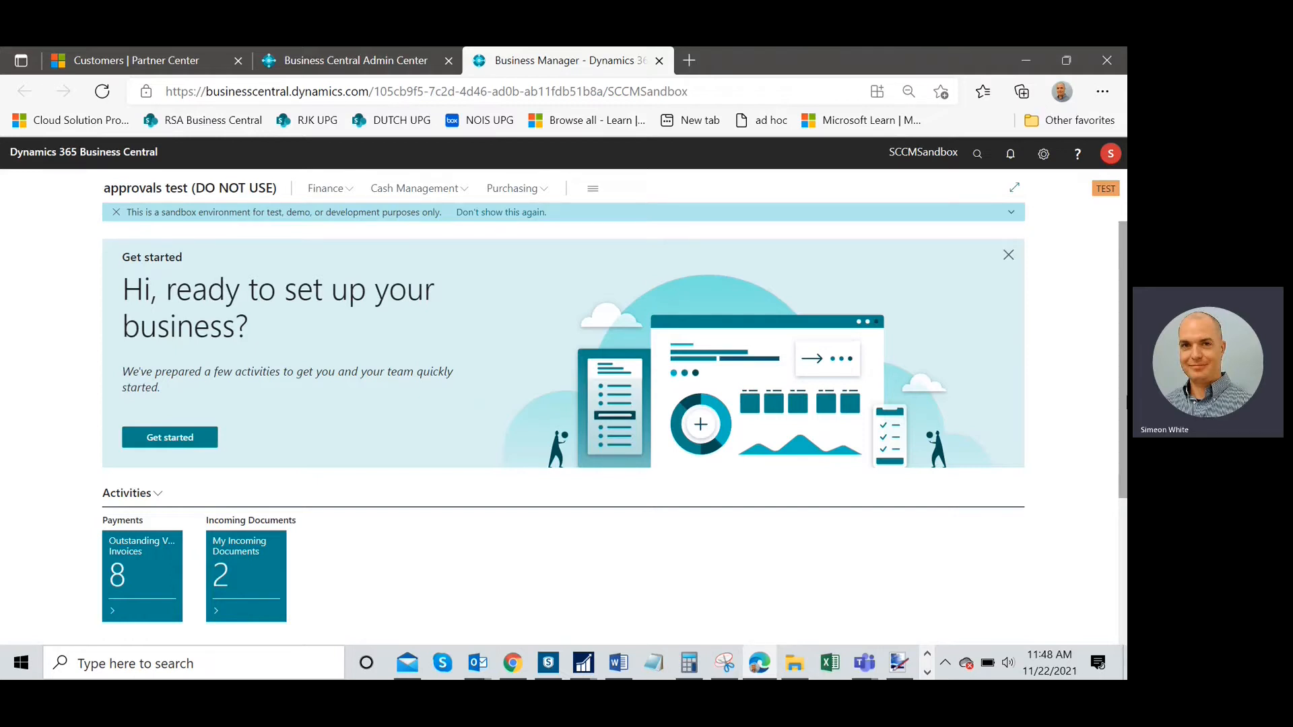
mouse_move(1121, 398)
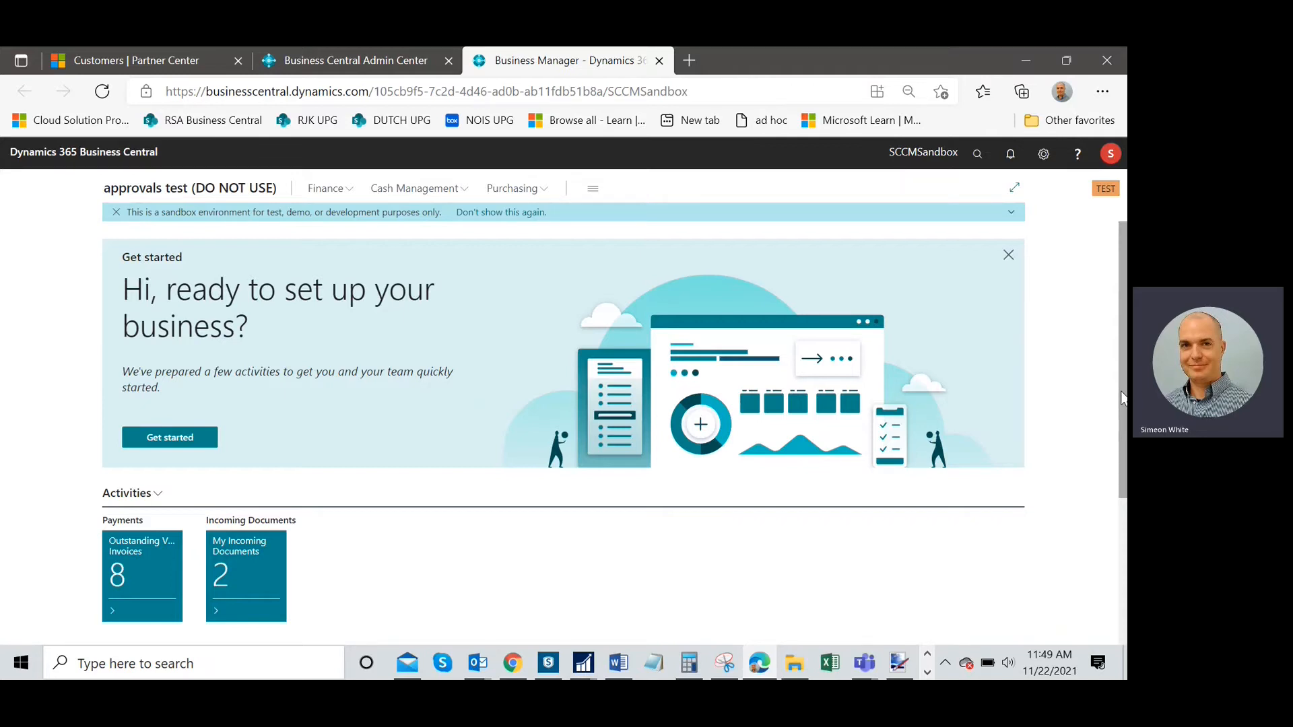
mouse_move(1096, 293)
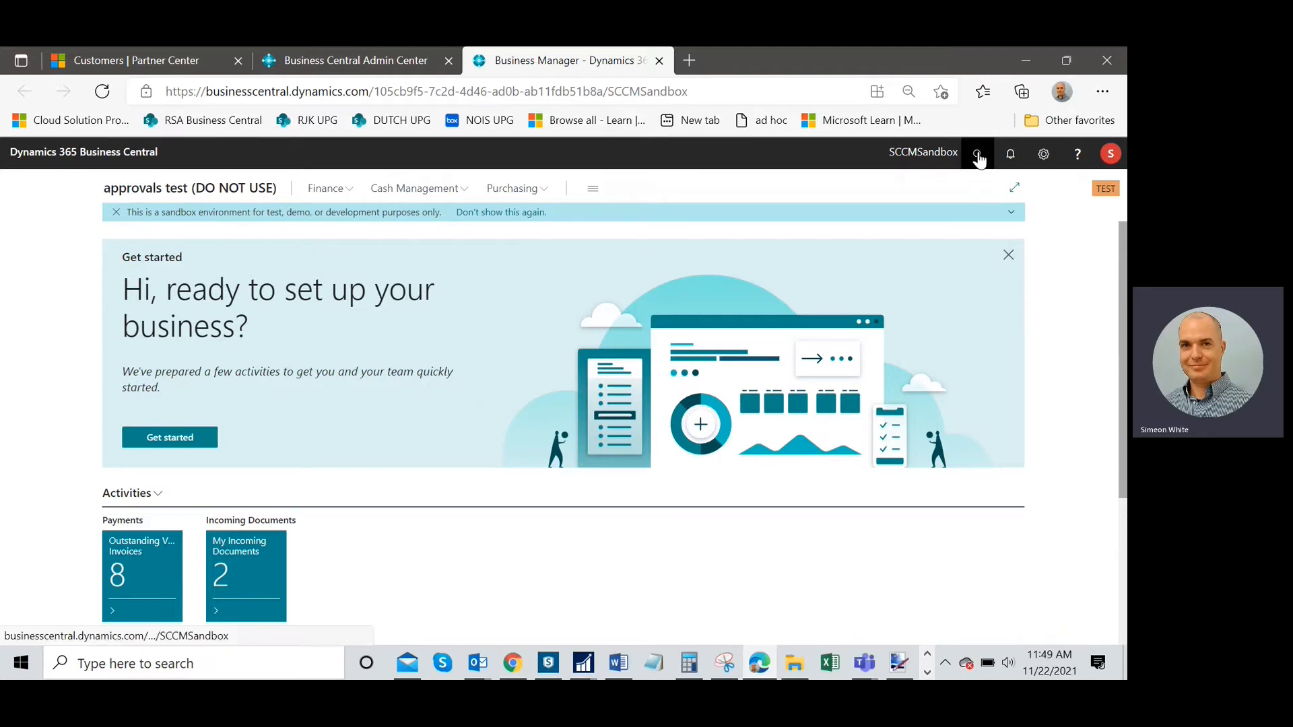
Search Tell Me for 'permi set' and go to the Permission Sets page
text(permi set)
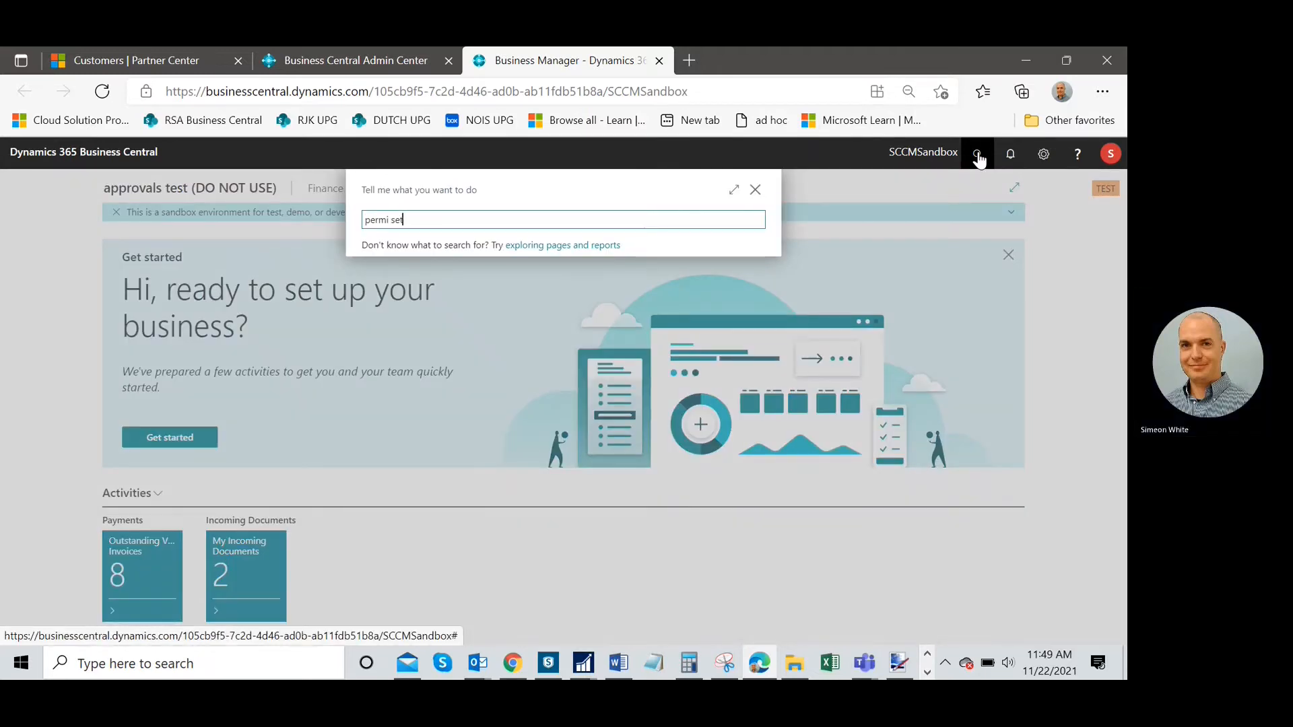
text(permi set)
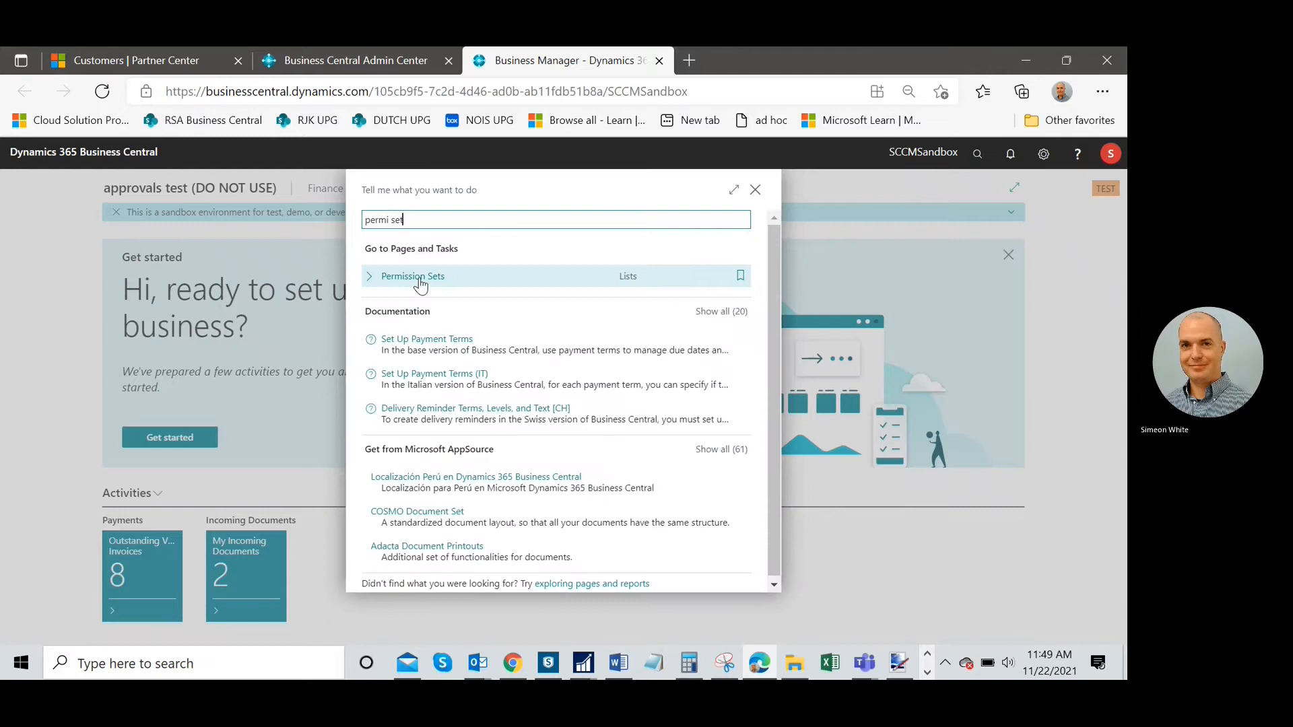
click(412, 276)
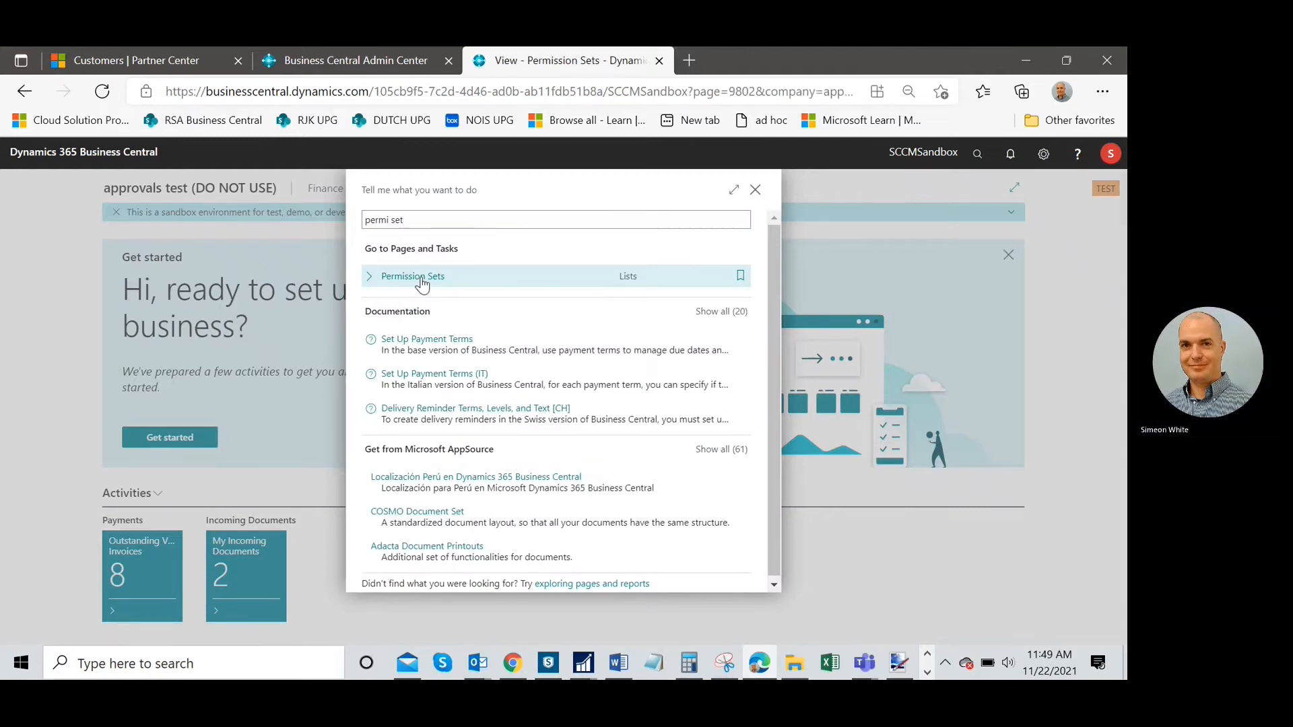
click(412, 277)
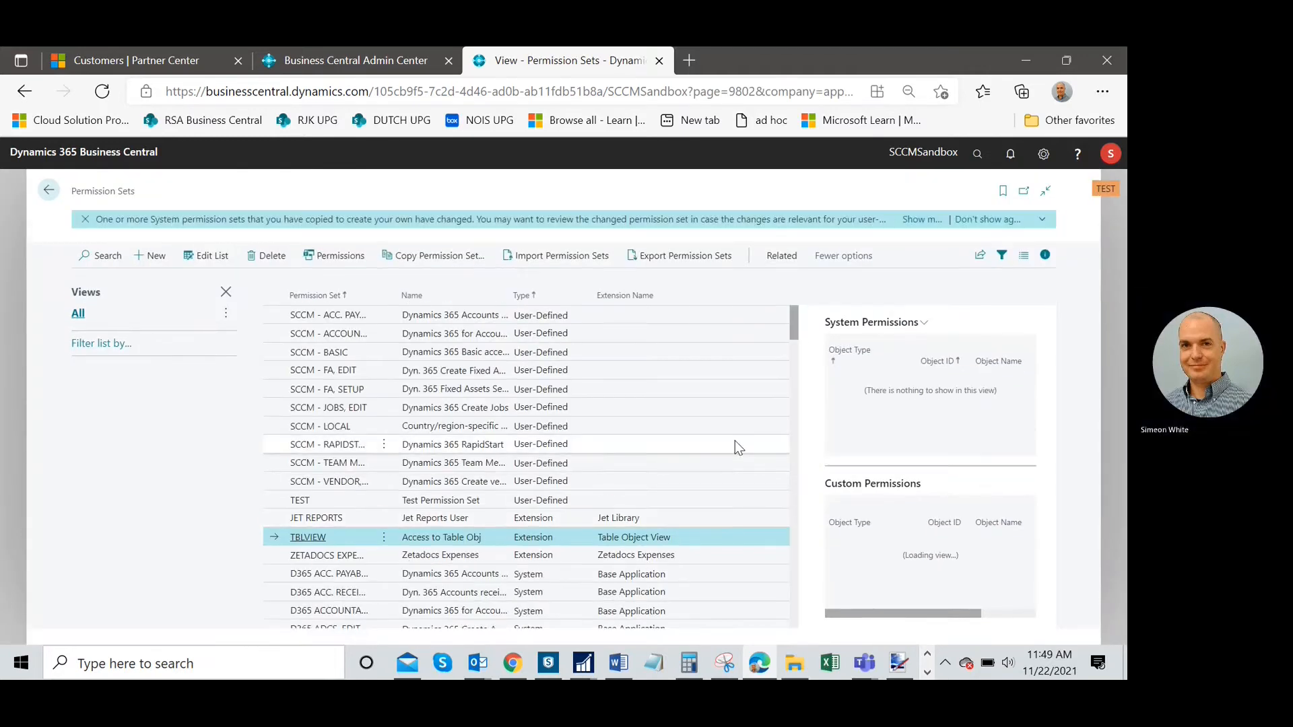
click(308, 536)
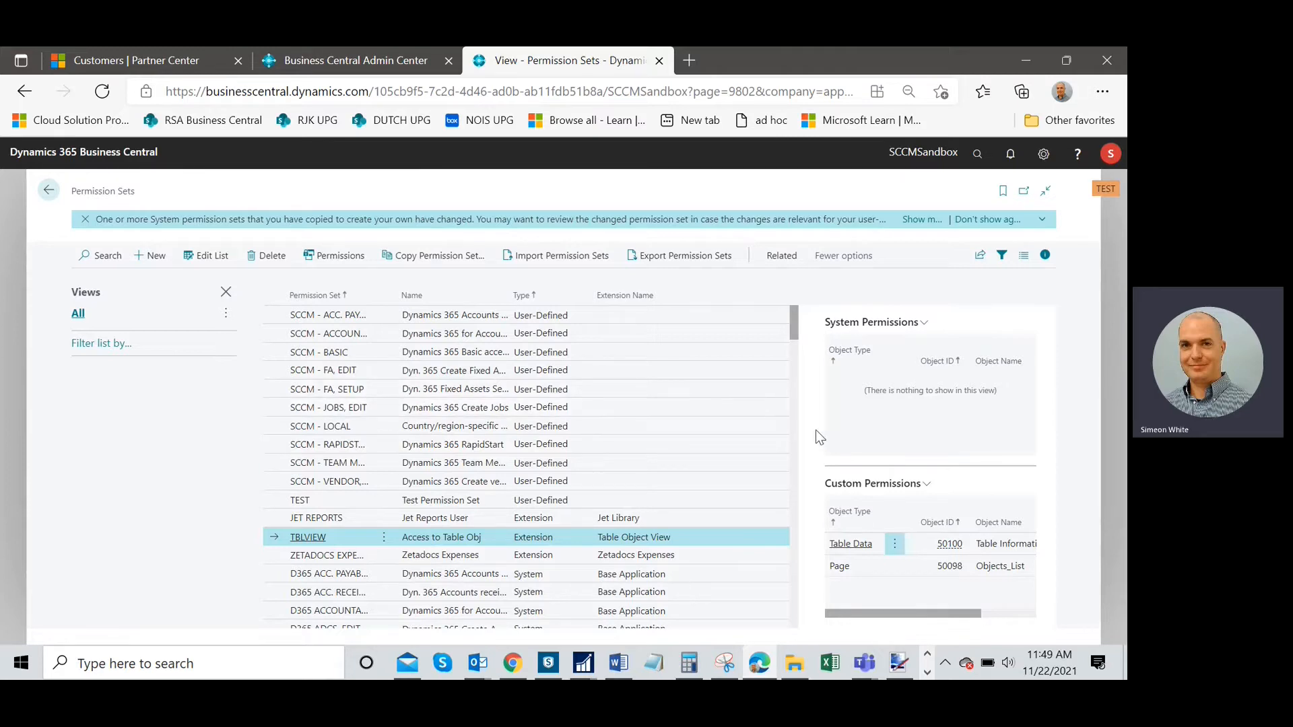
mouse_move(917, 220)
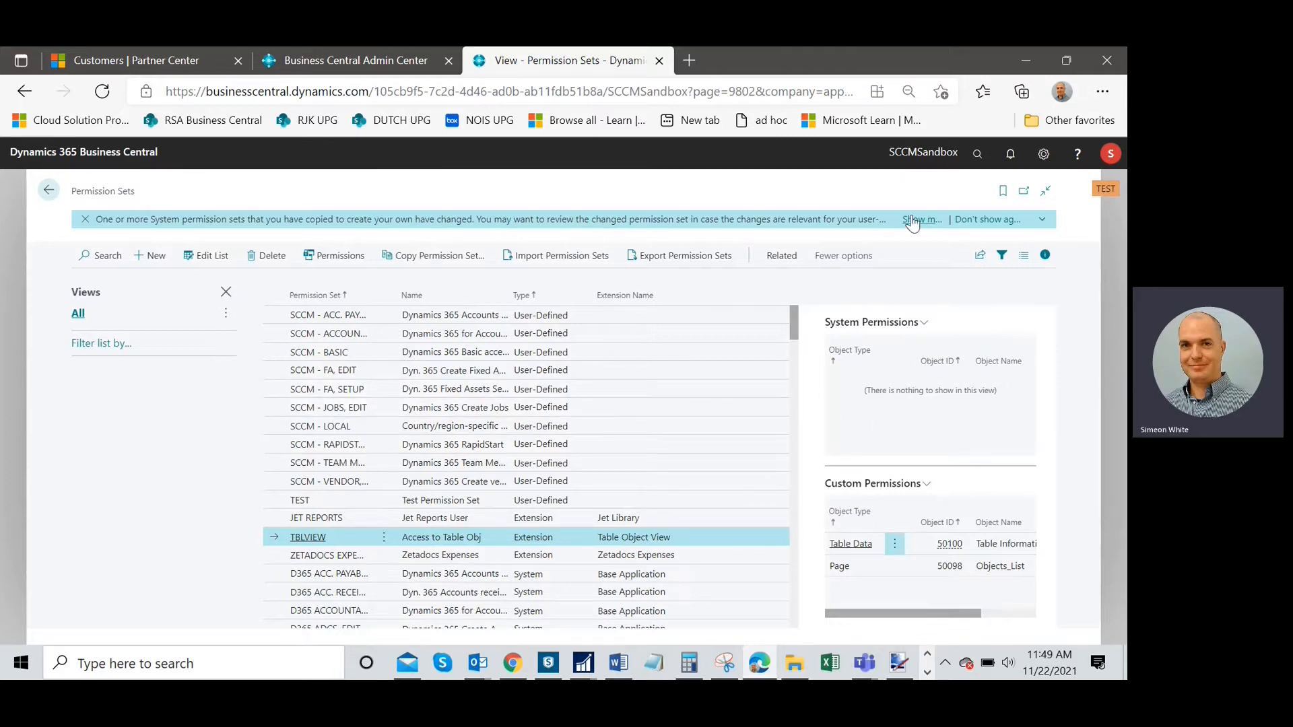
Open the Changed Permission Set List through the notification's Show more link
click(921, 219)
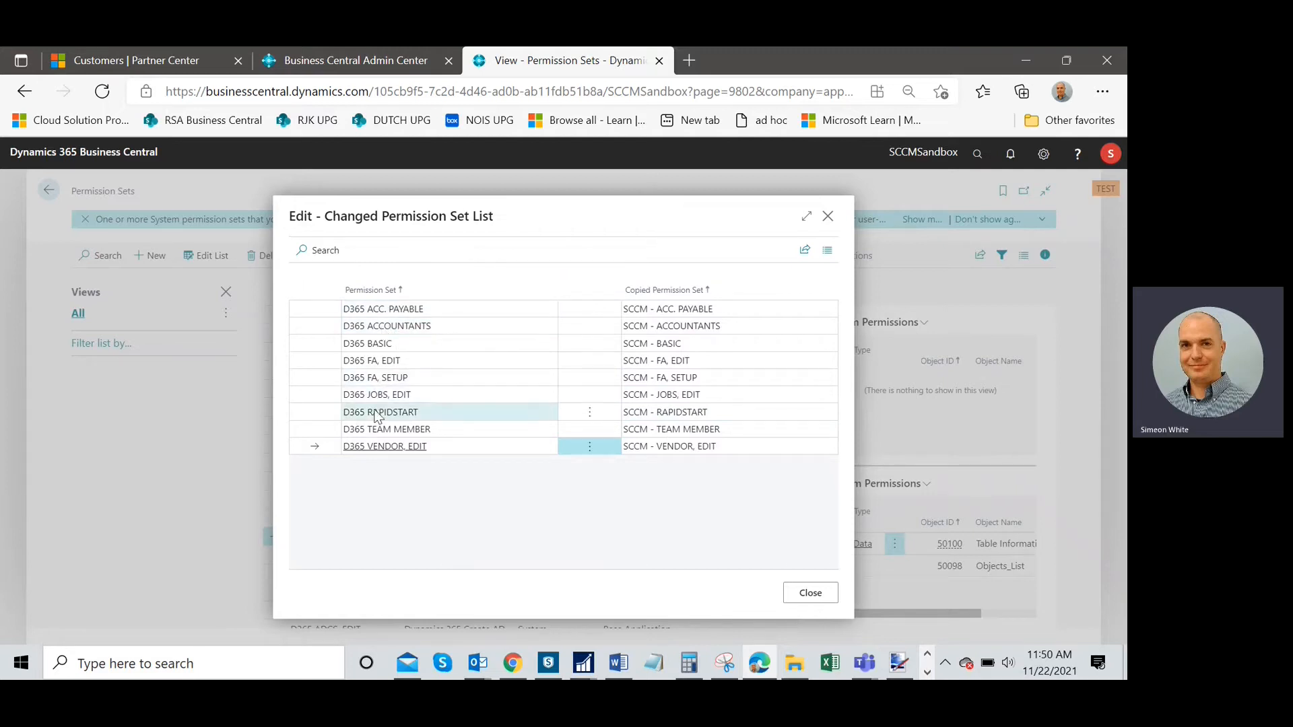
click(382, 309)
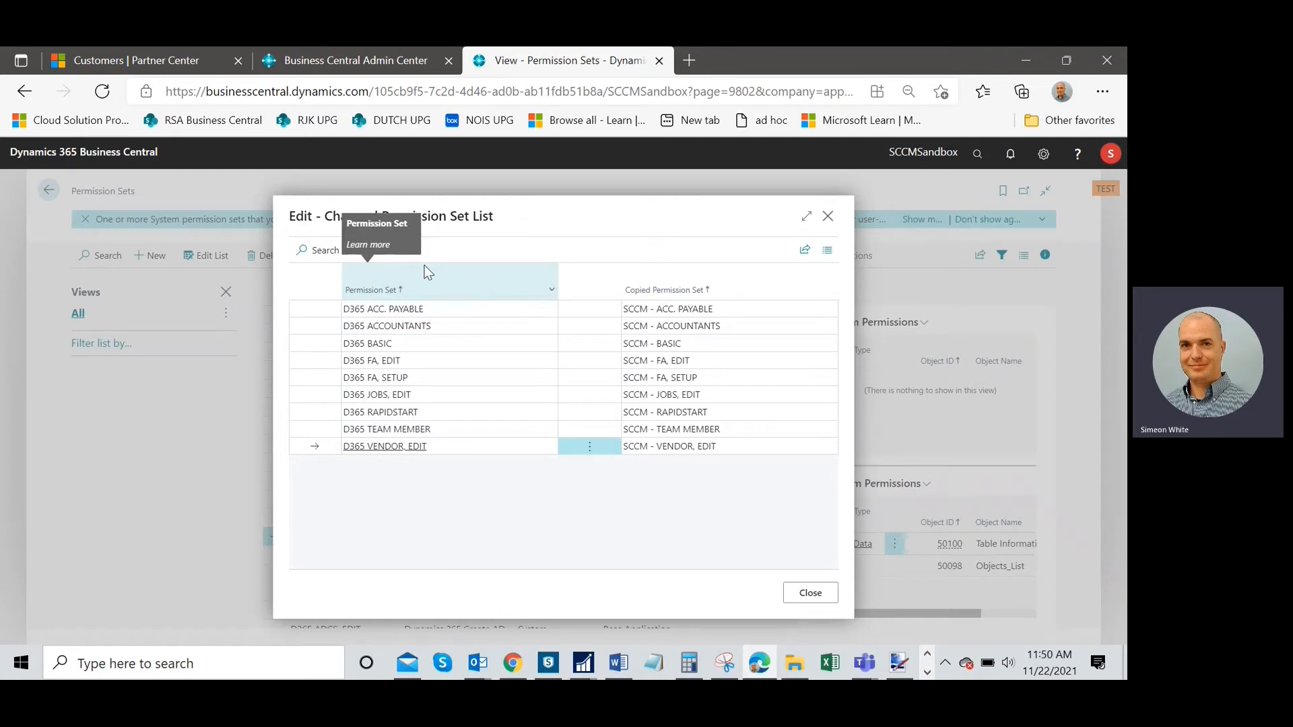
mouse_move(445, 262)
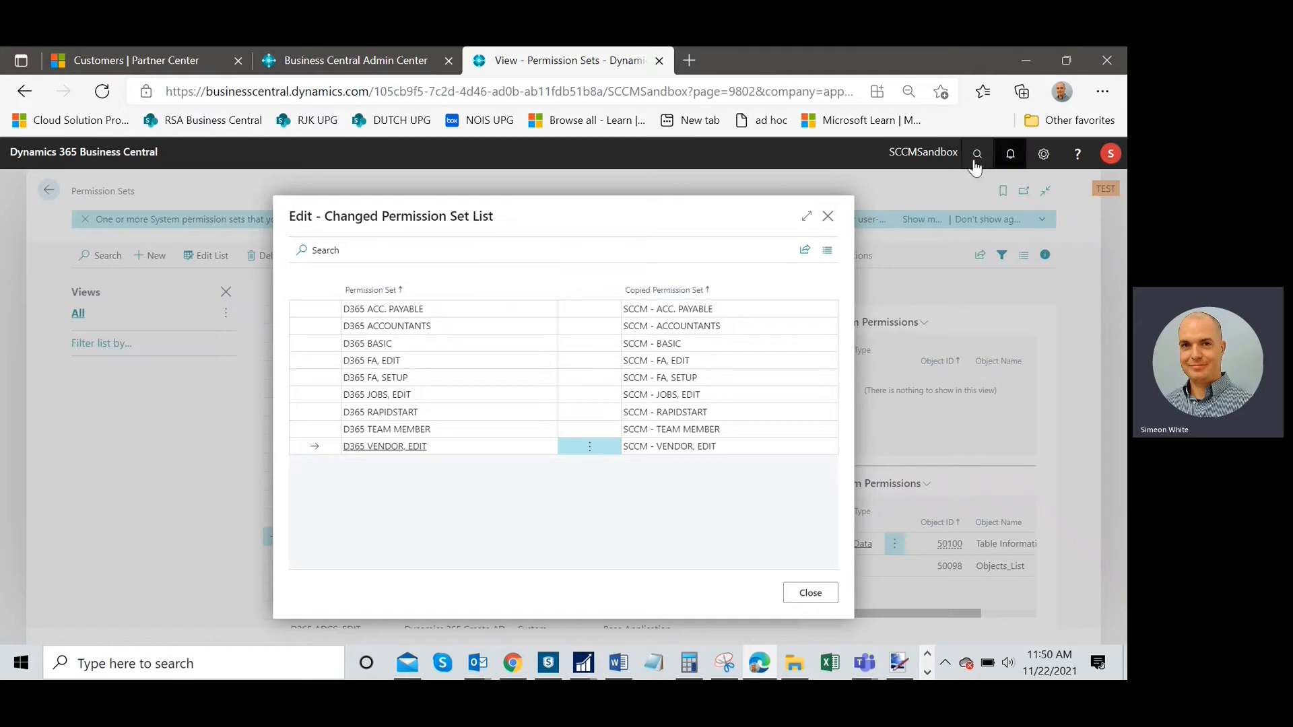
Select the D365 ACC. PAYABLE permission set and view its Permissions page
click(810, 593)
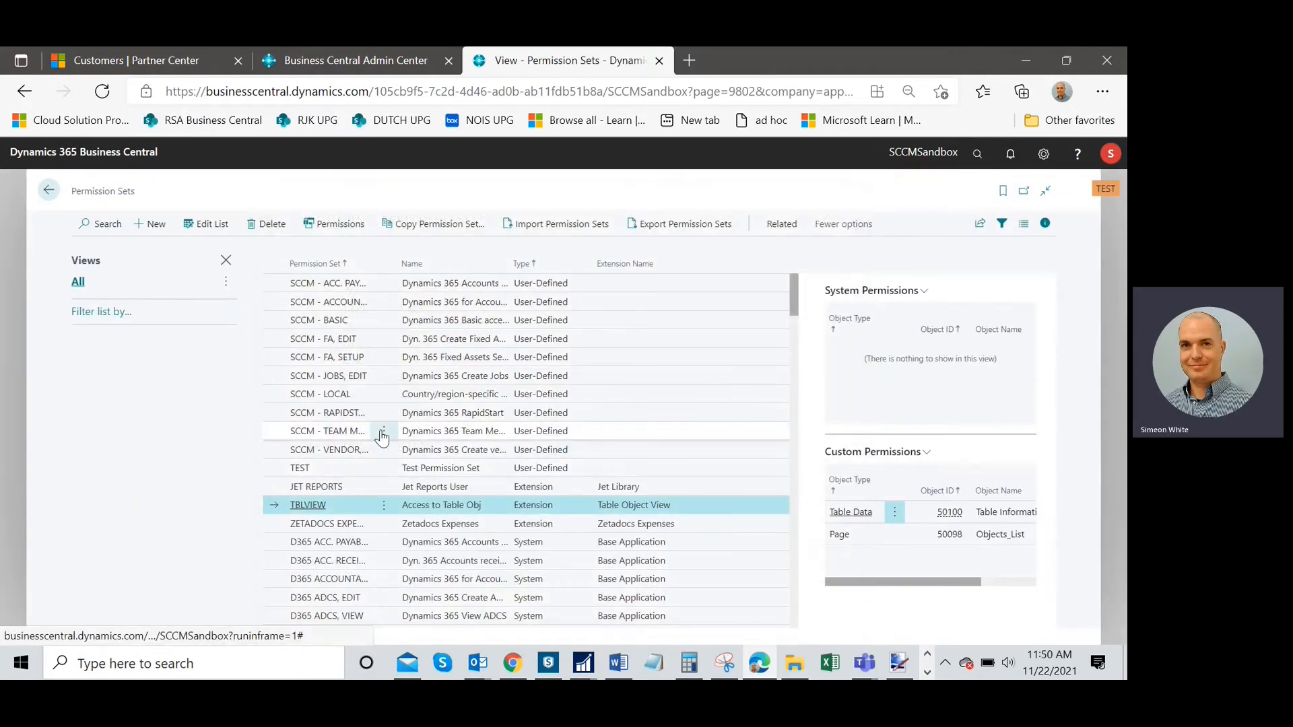
scroll(down, 3)
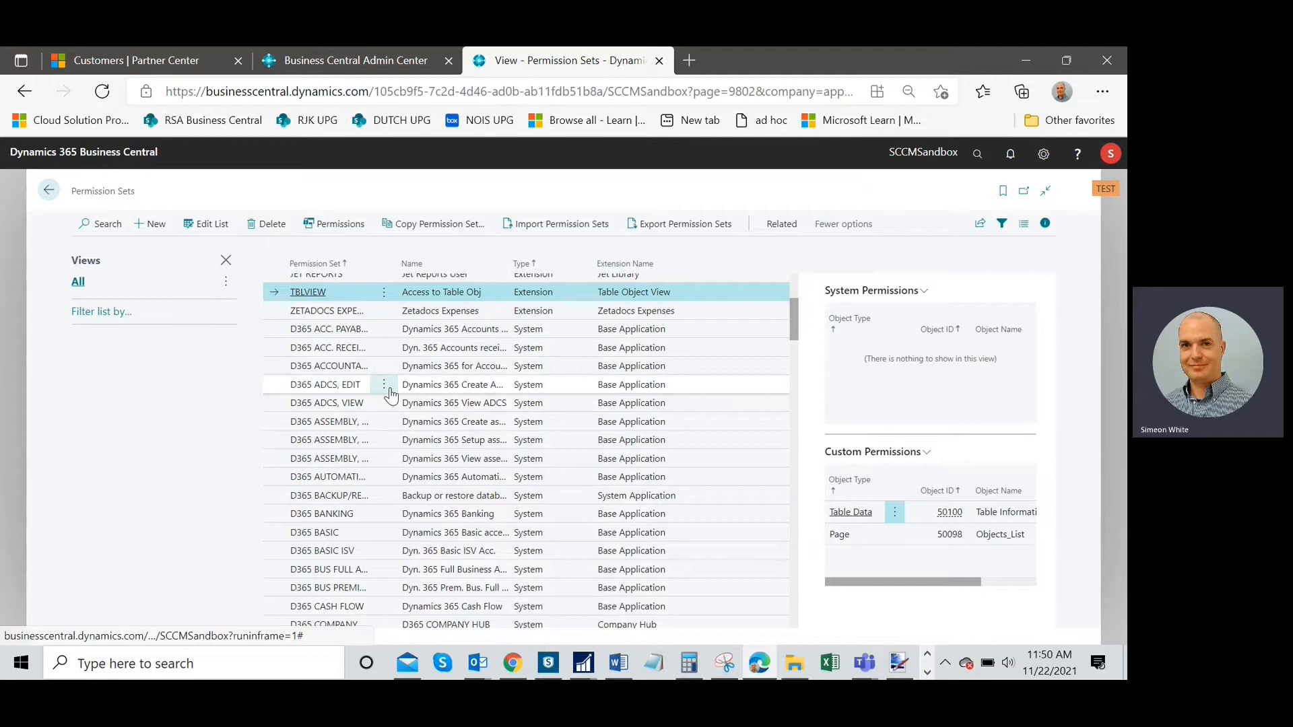
mouse_move(371, 365)
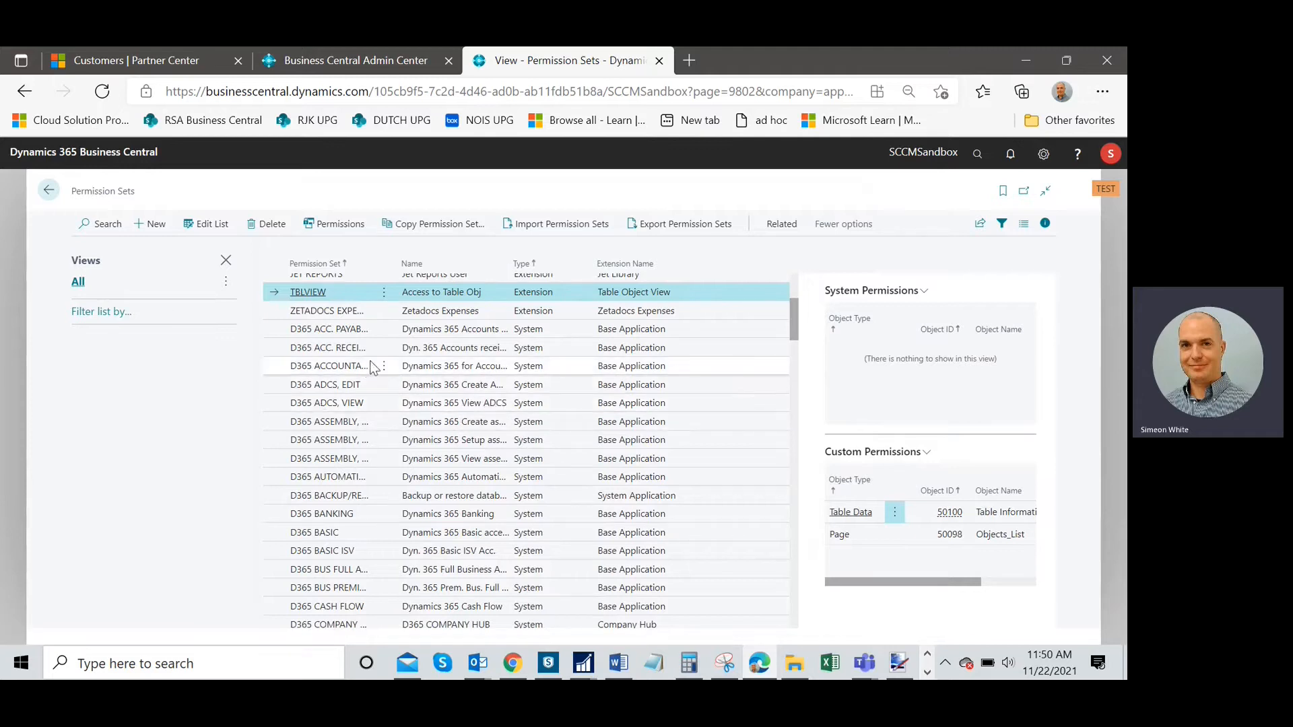
mouse_move(372, 367)
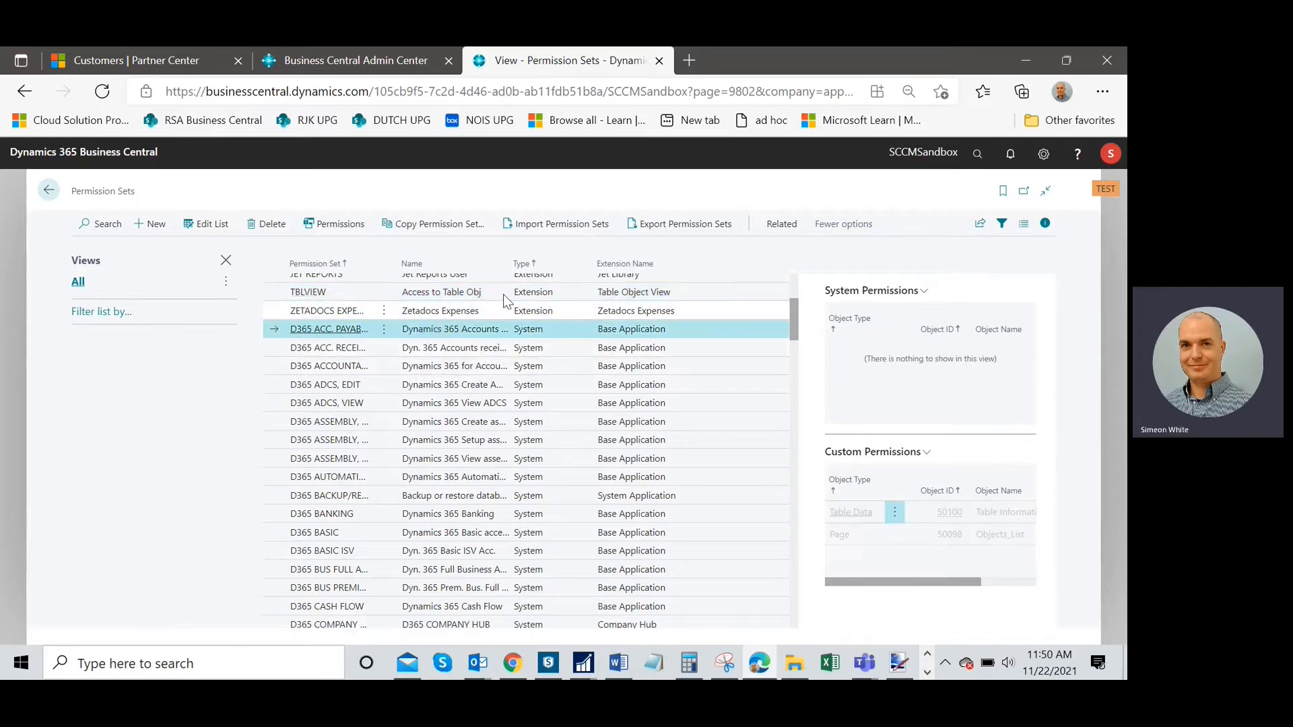
click(340, 224)
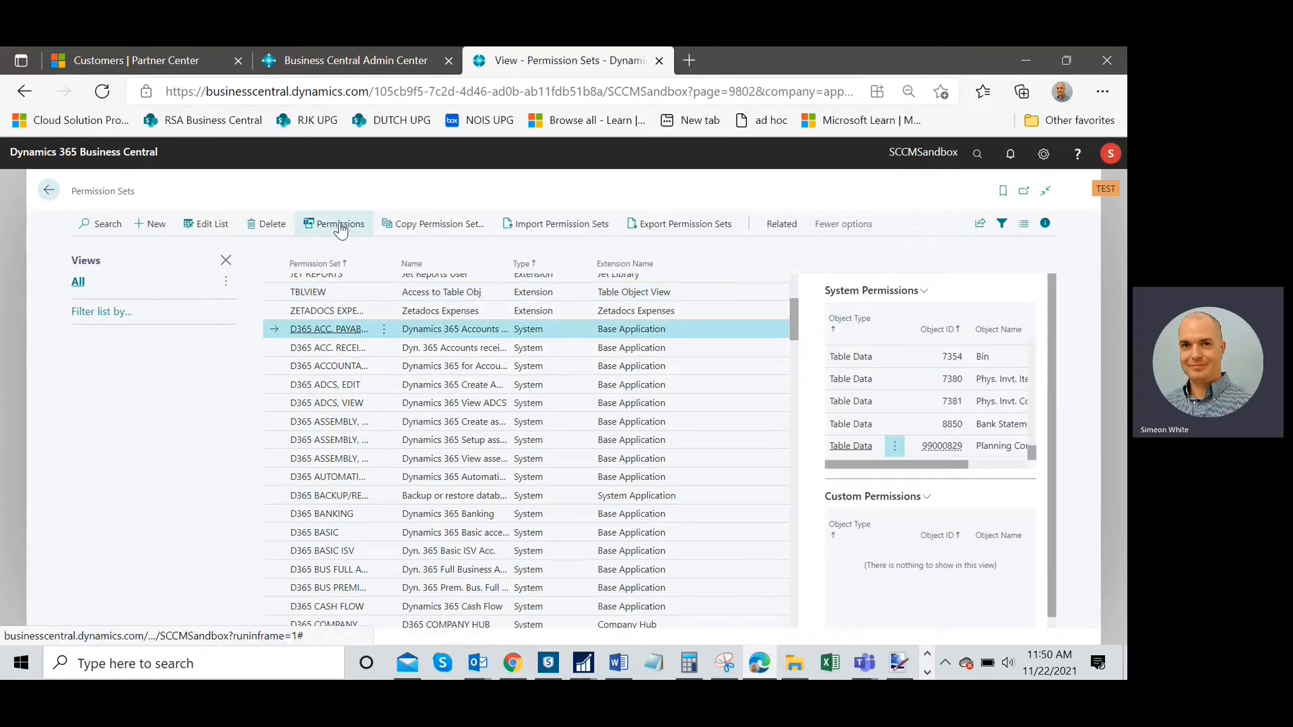
click(339, 224)
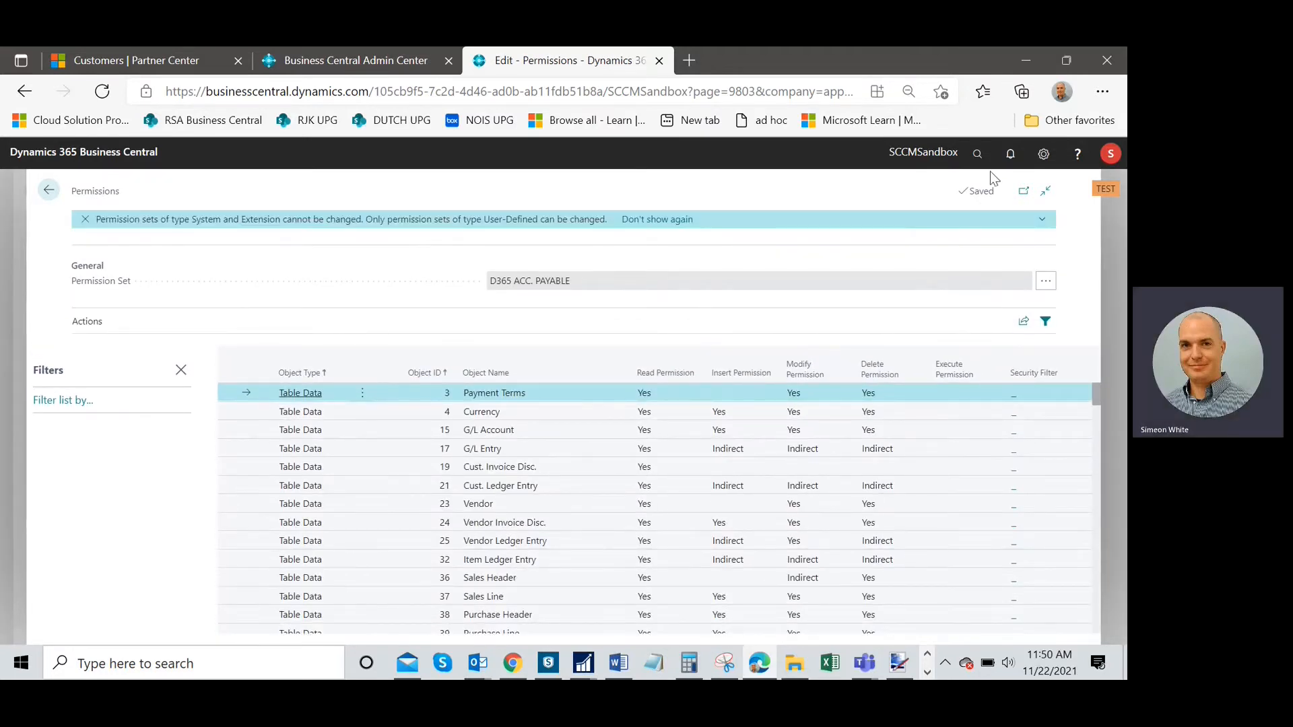
Export the D365 ACC. PAYABLE permissions using the Open in Excel action
click(977, 153)
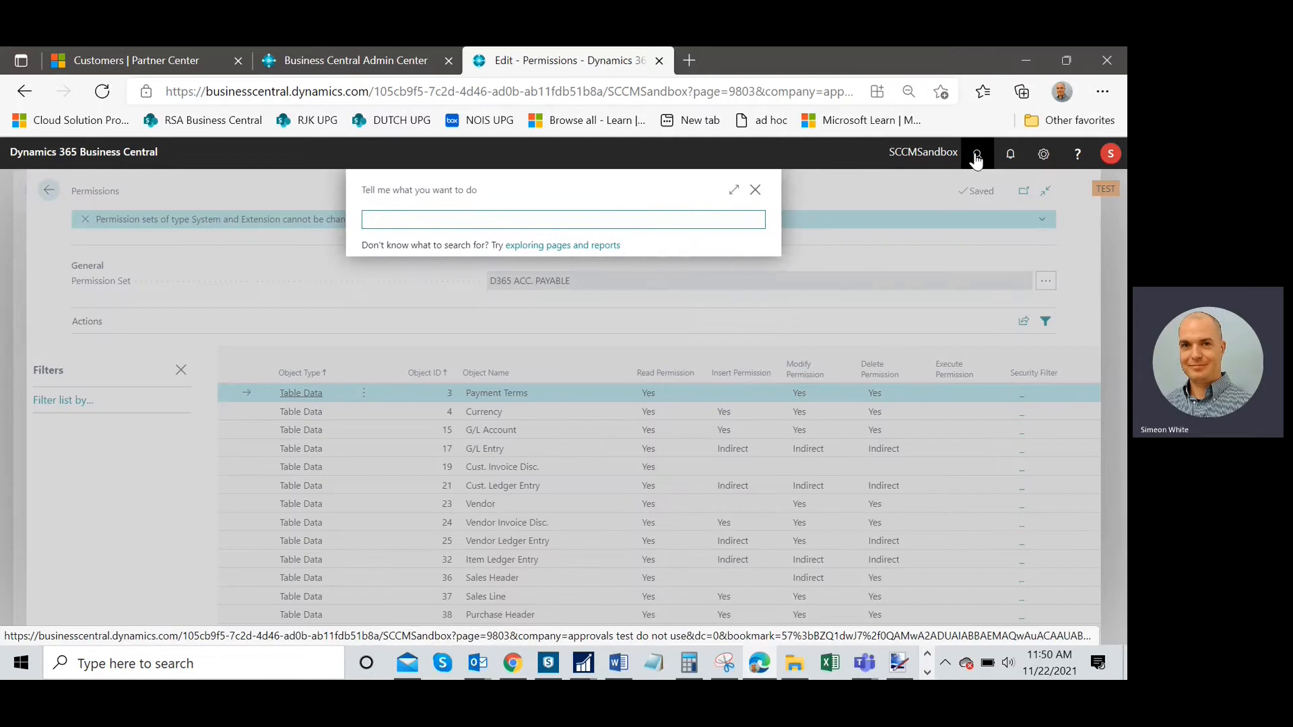
text(open in exce)
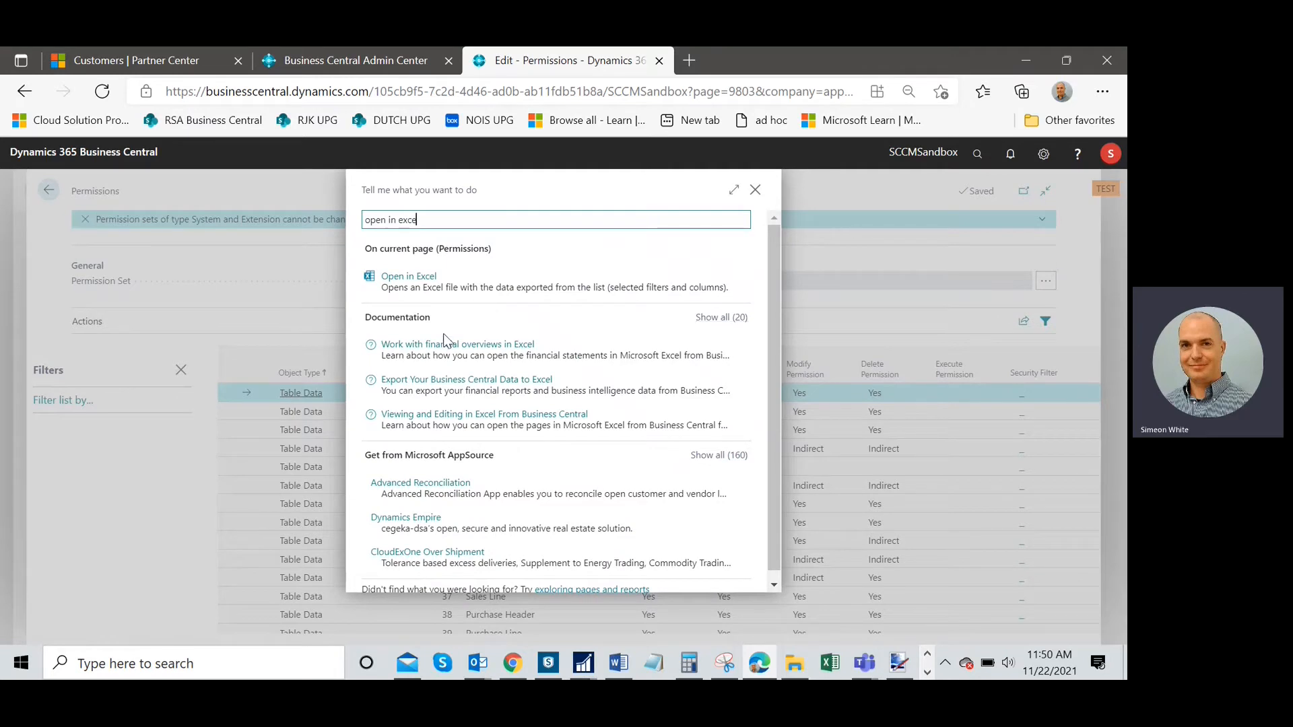
click(755, 190)
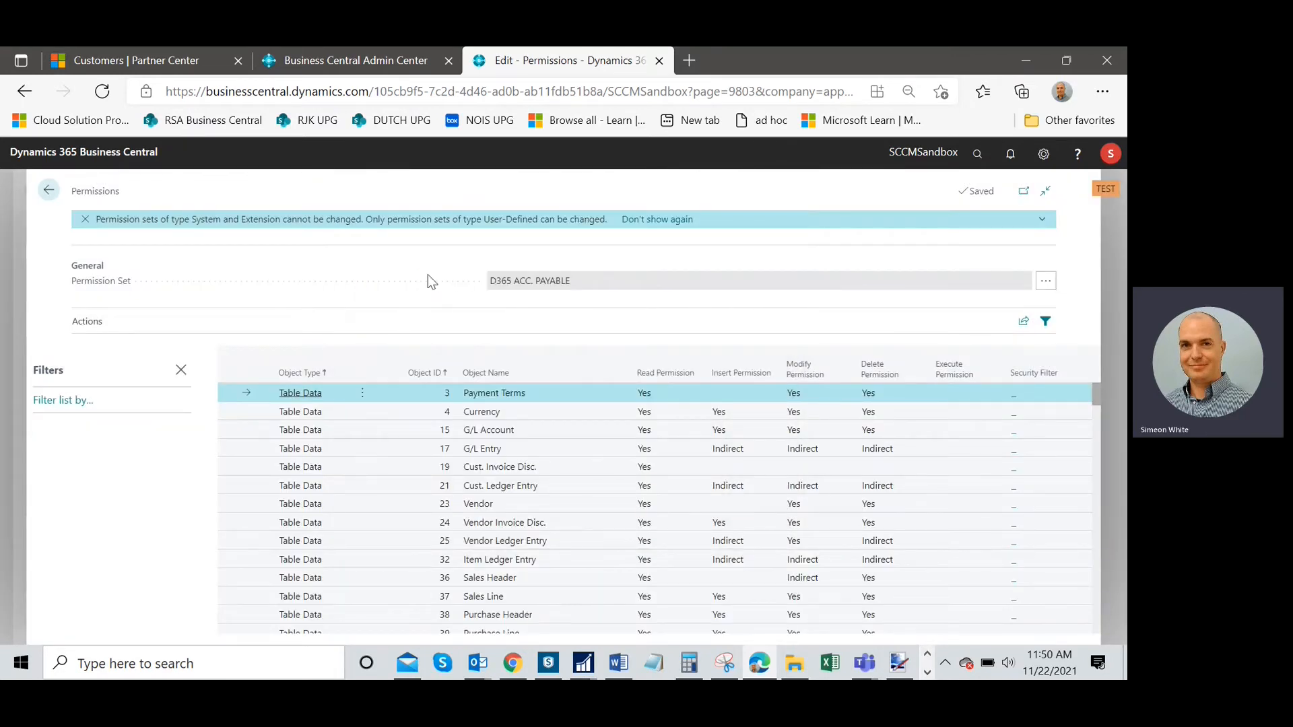
Open the downloaded Permissions (8).xlsx workbook from the Downloads panel
click(1022, 91)
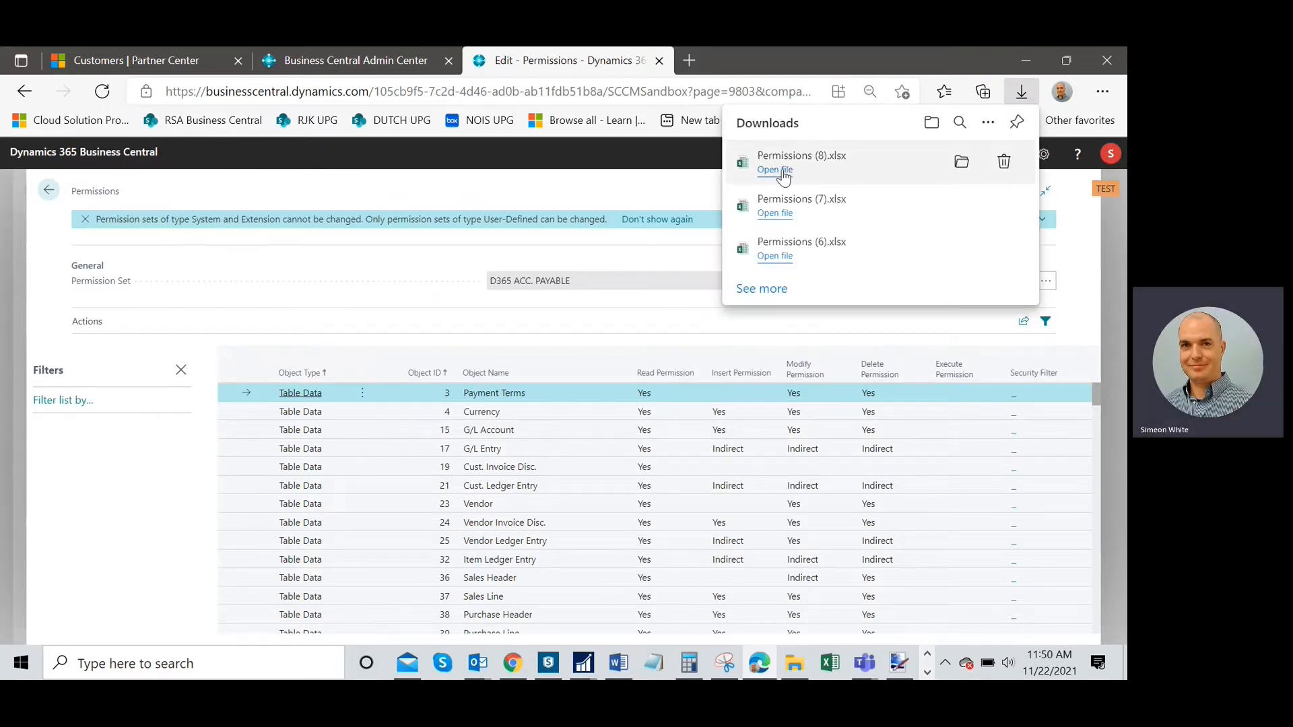
click(776, 170)
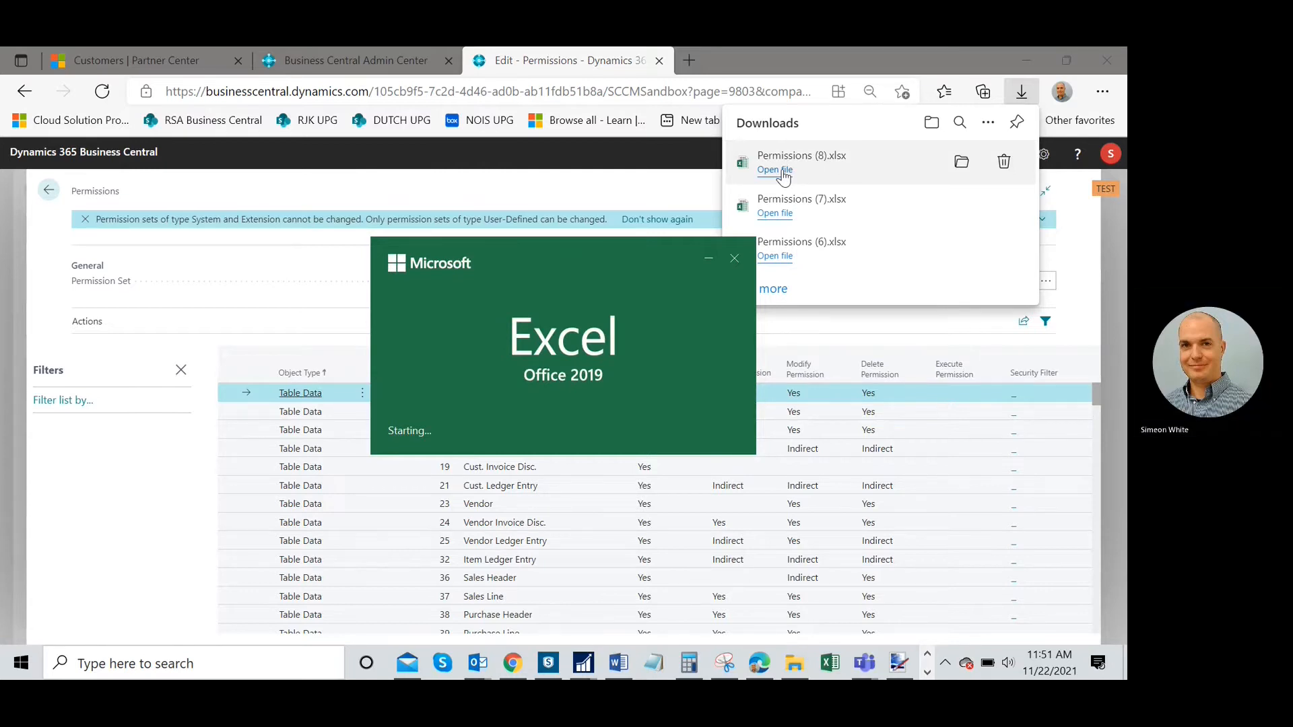
mouse_move(707, 202)
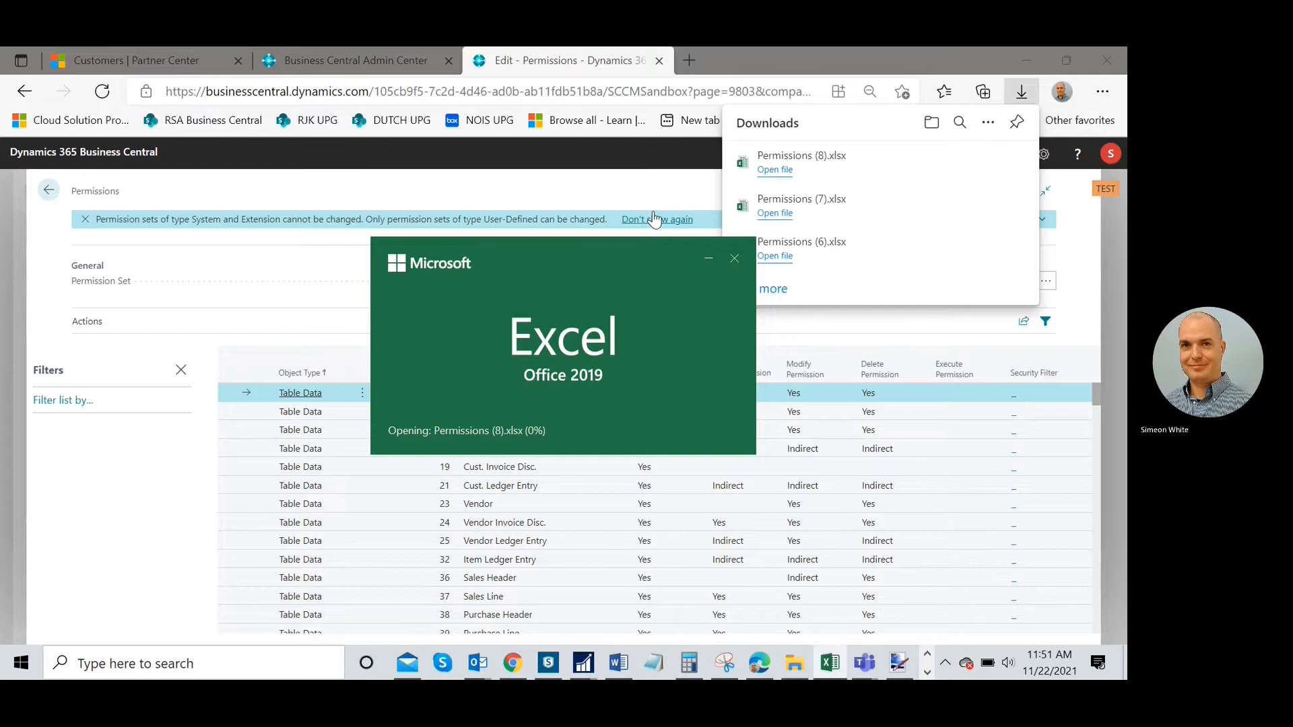
click(775, 170)
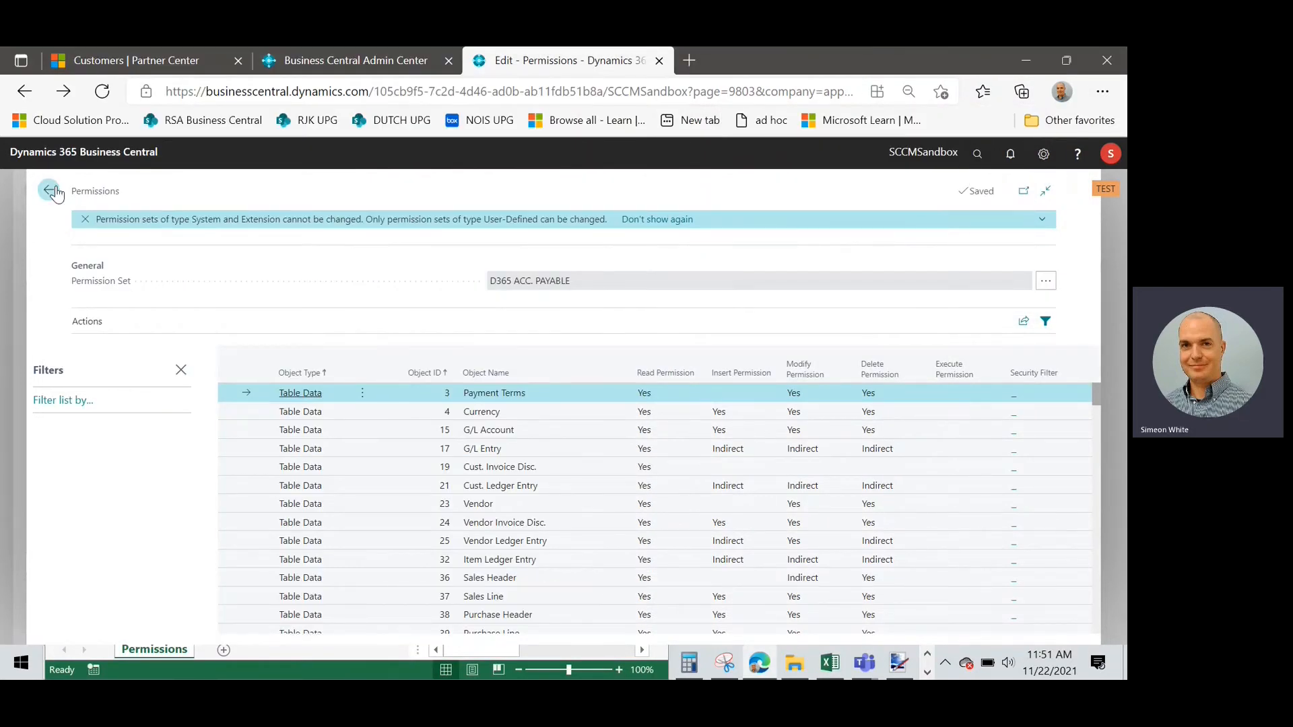
Open the SCCM - ACC. PAYABLE permissions and export them to Permissions (9).xlsx
click(49, 192)
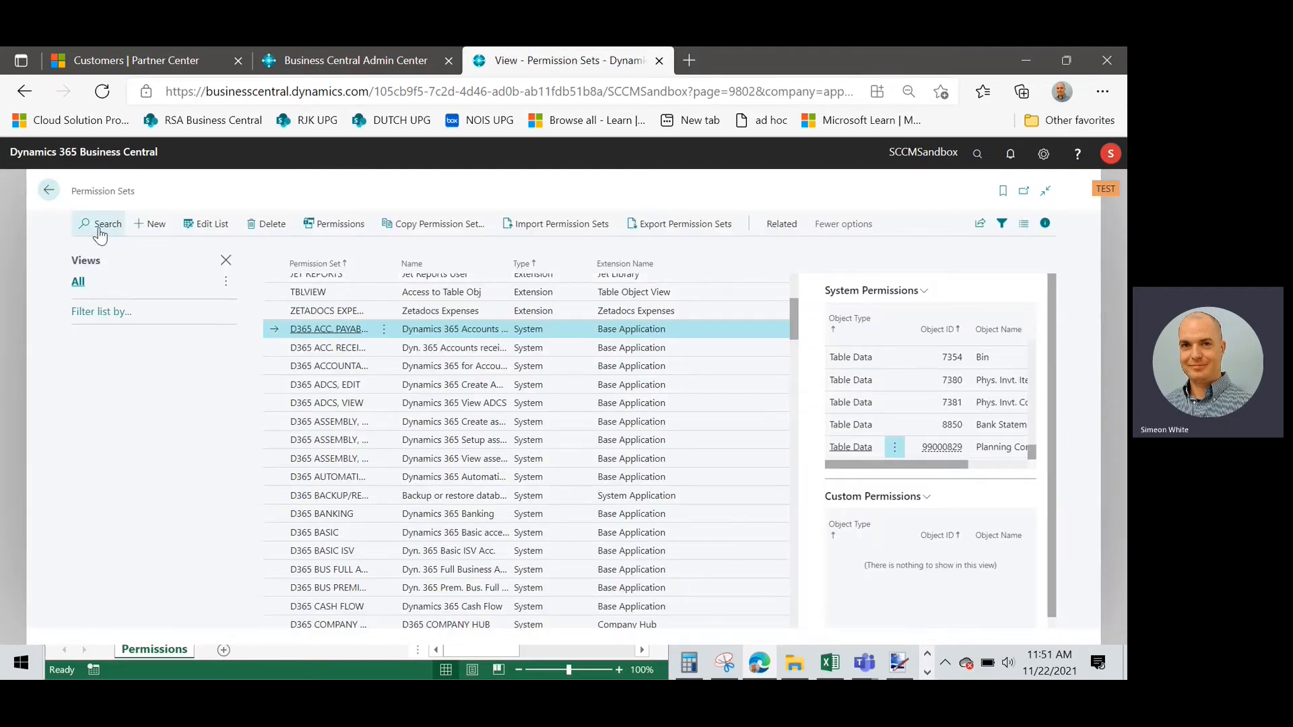
text(scd)
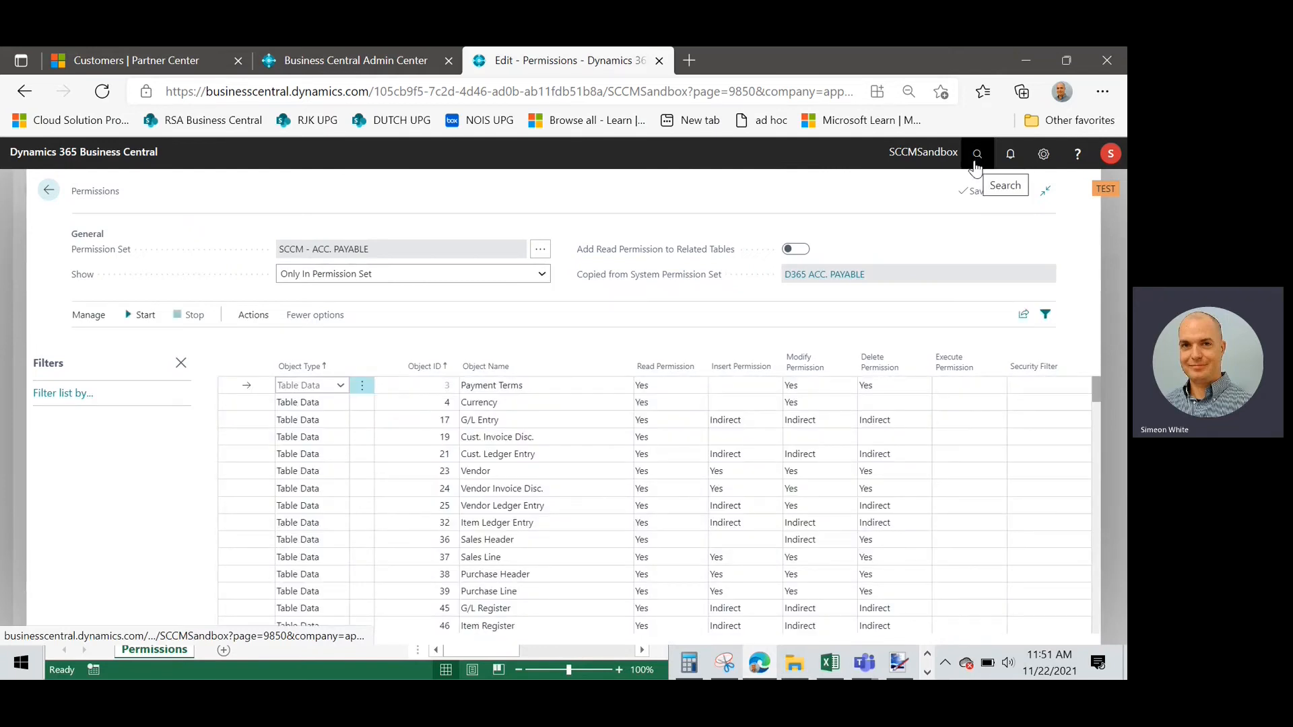
click(977, 153)
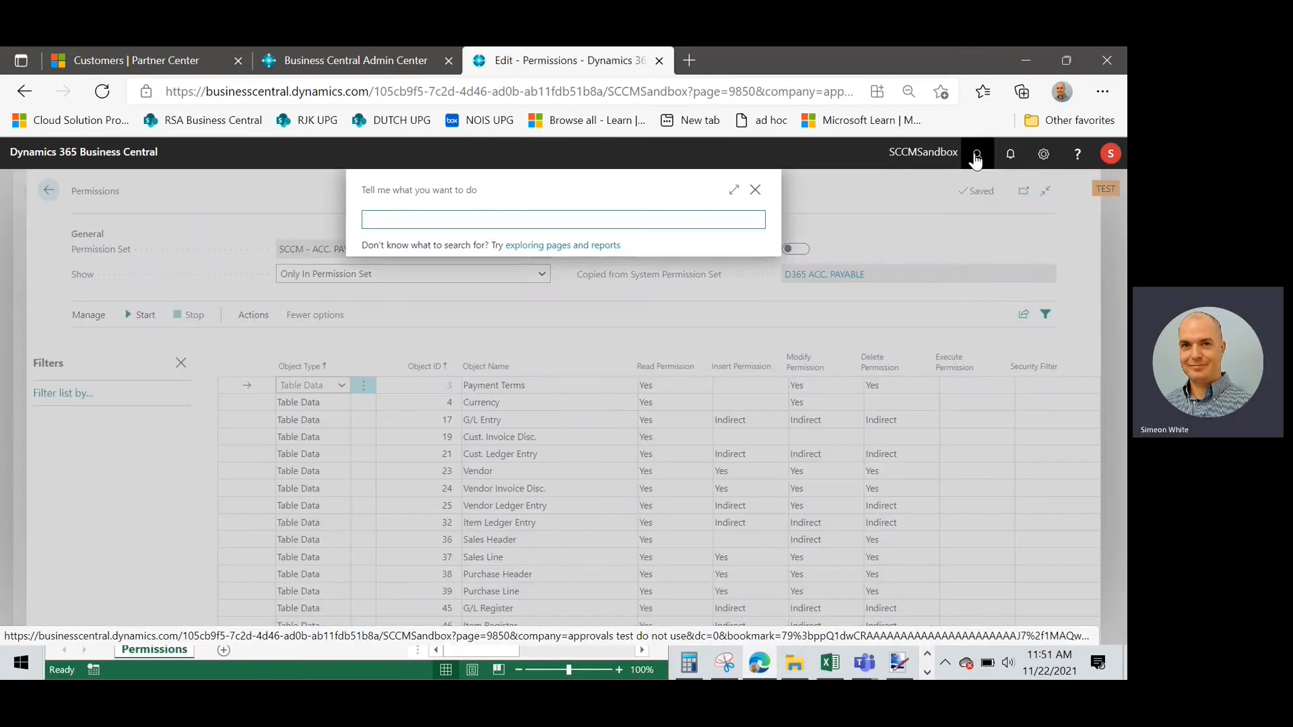
text(open in excel)
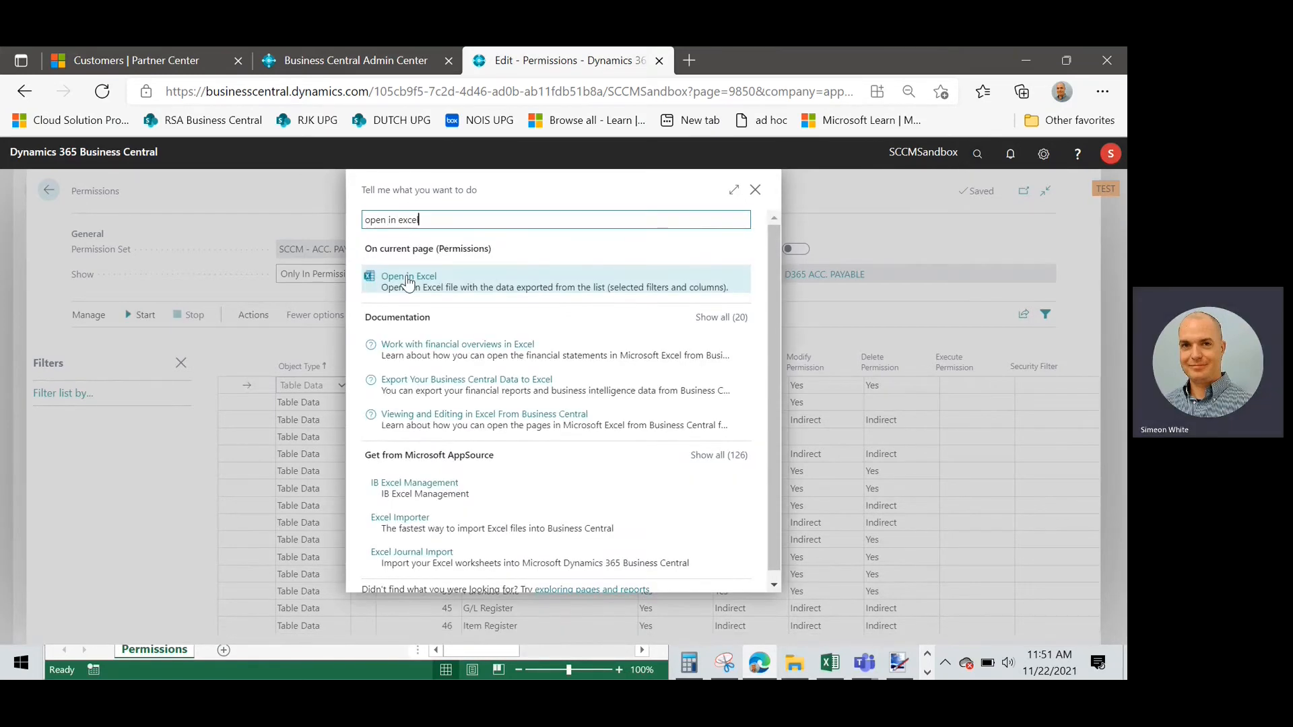
click(408, 281)
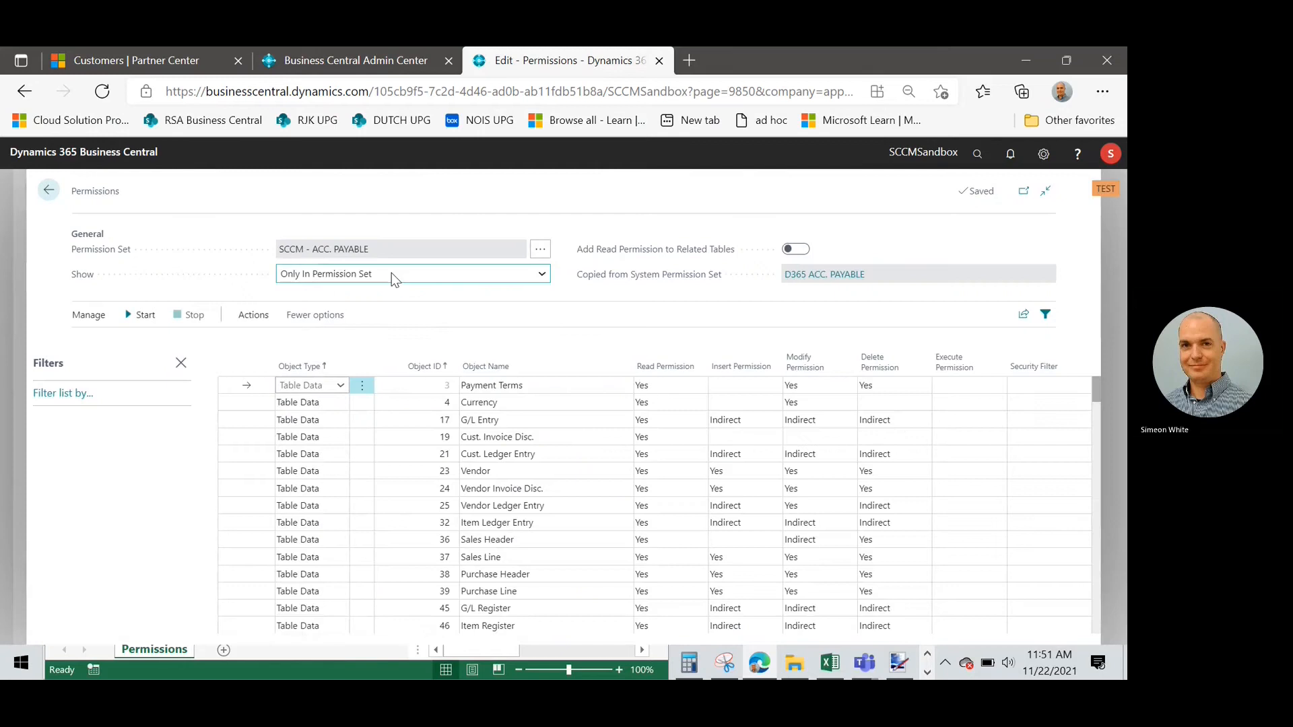
click(1022, 91)
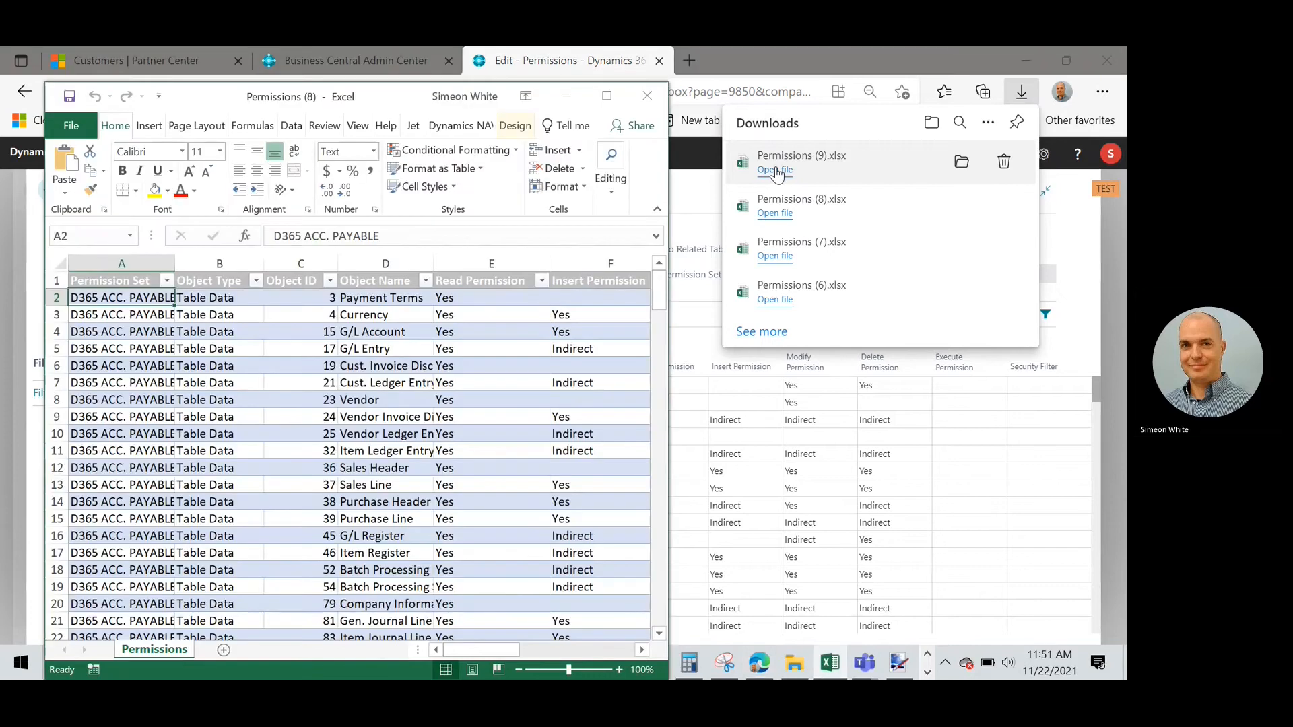
Open Permissions (9).xlsx and paste its SCCM rows beside the Permissions (8) table
click(774, 170)
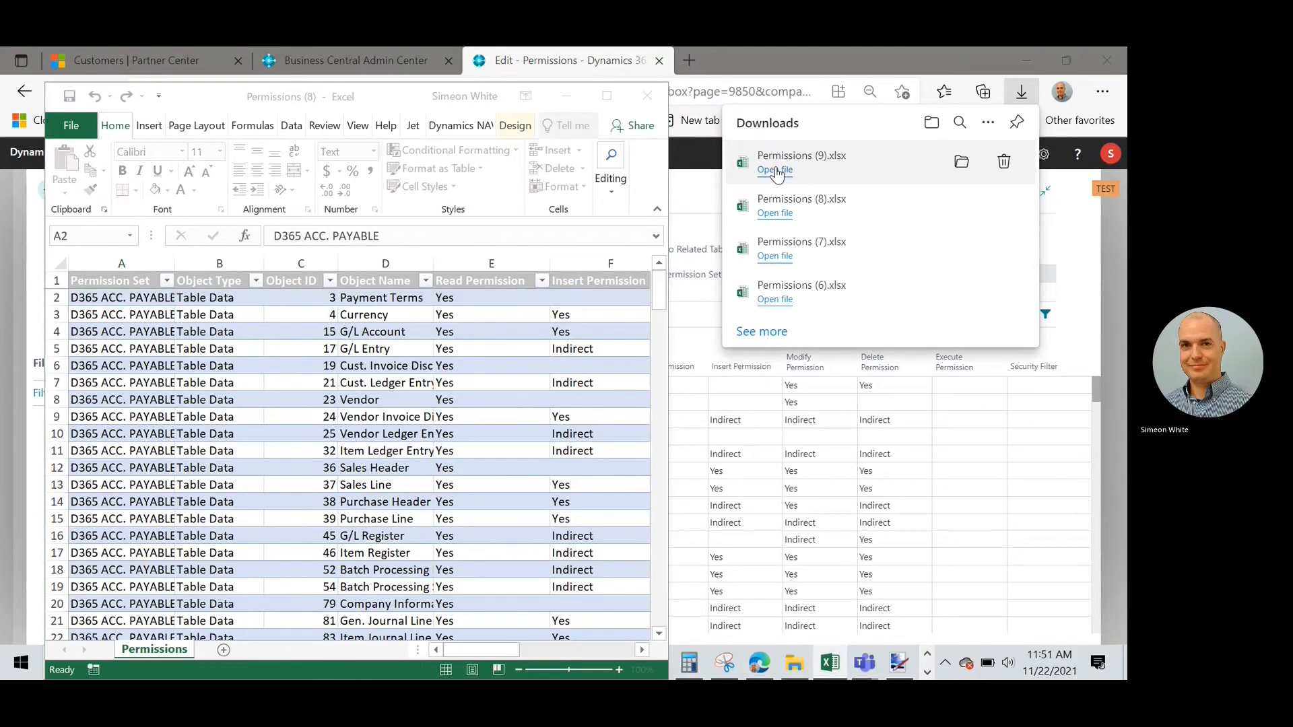
click(775, 170)
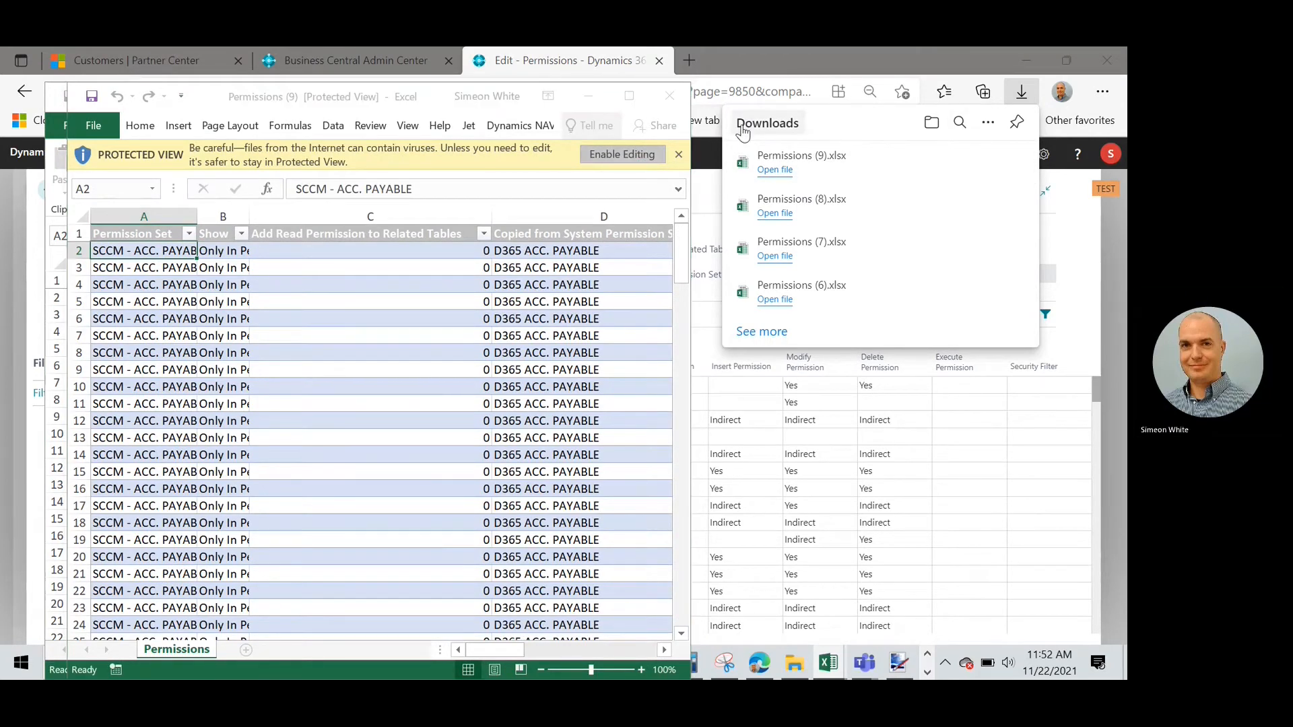
click(622, 154)
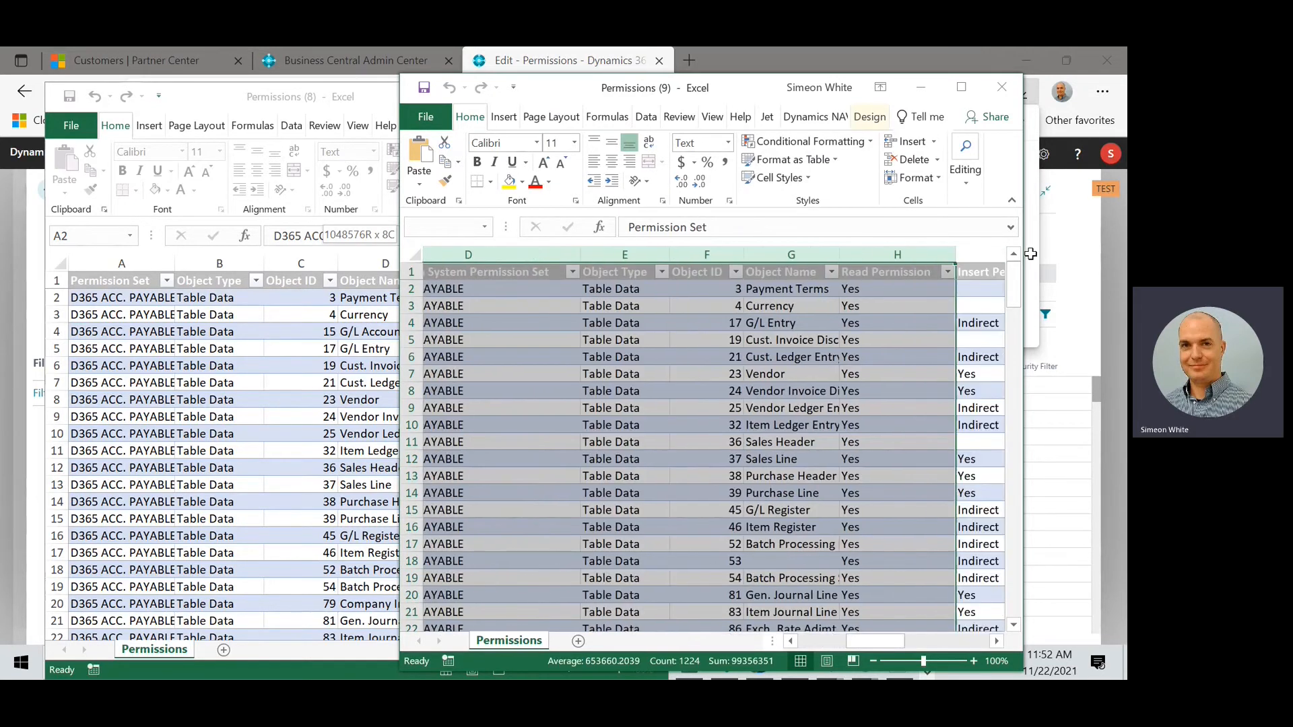
scroll(right, 3)
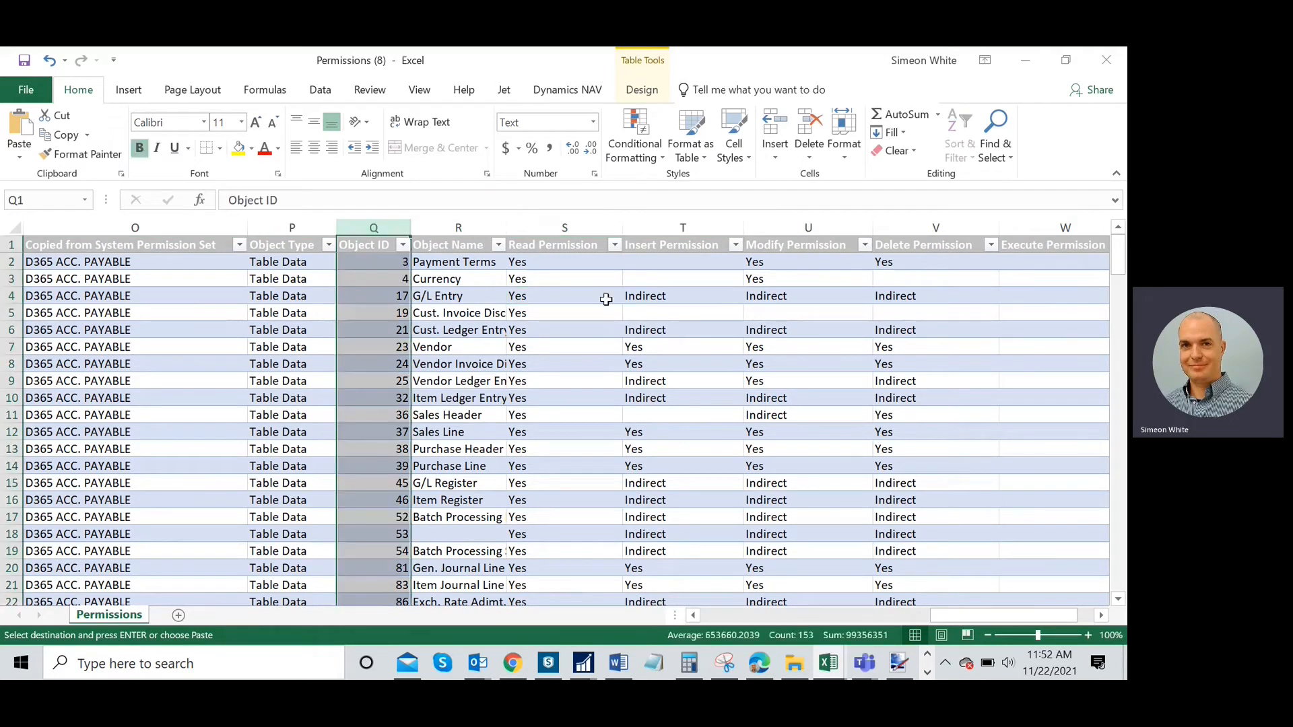
mouse_move(390, 338)
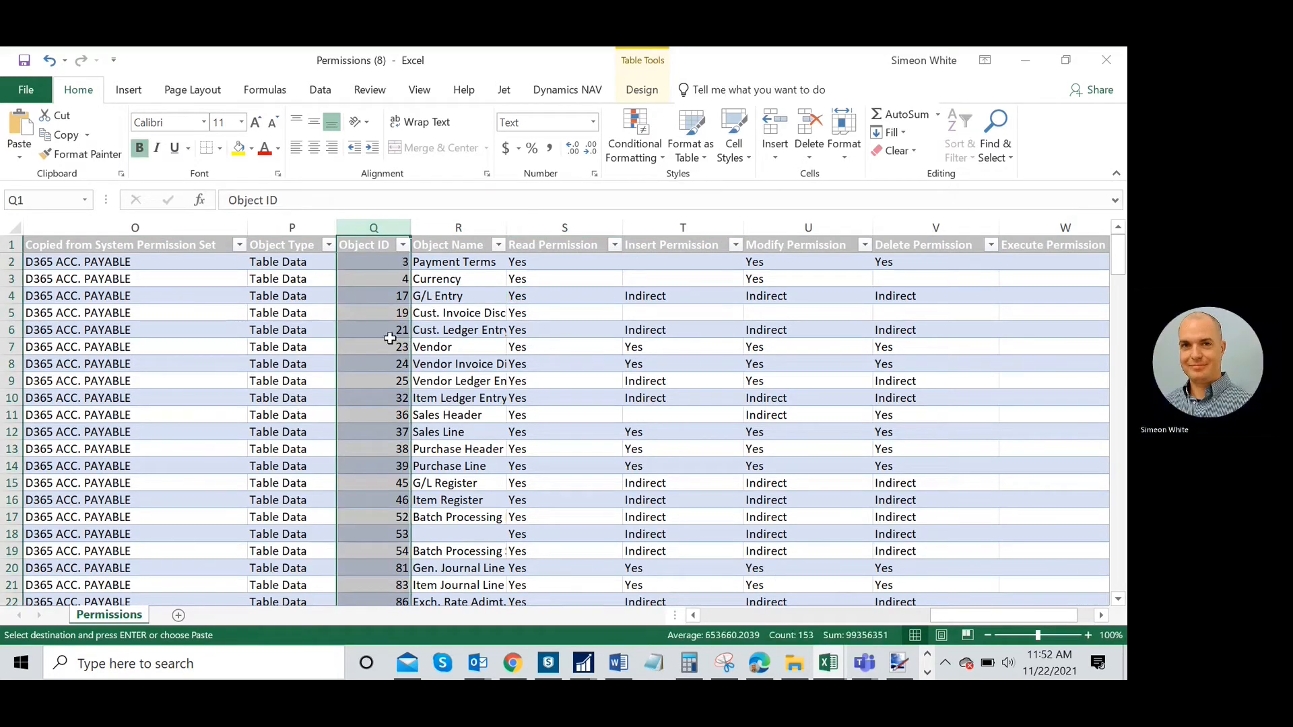
mouse_move(917, 588)
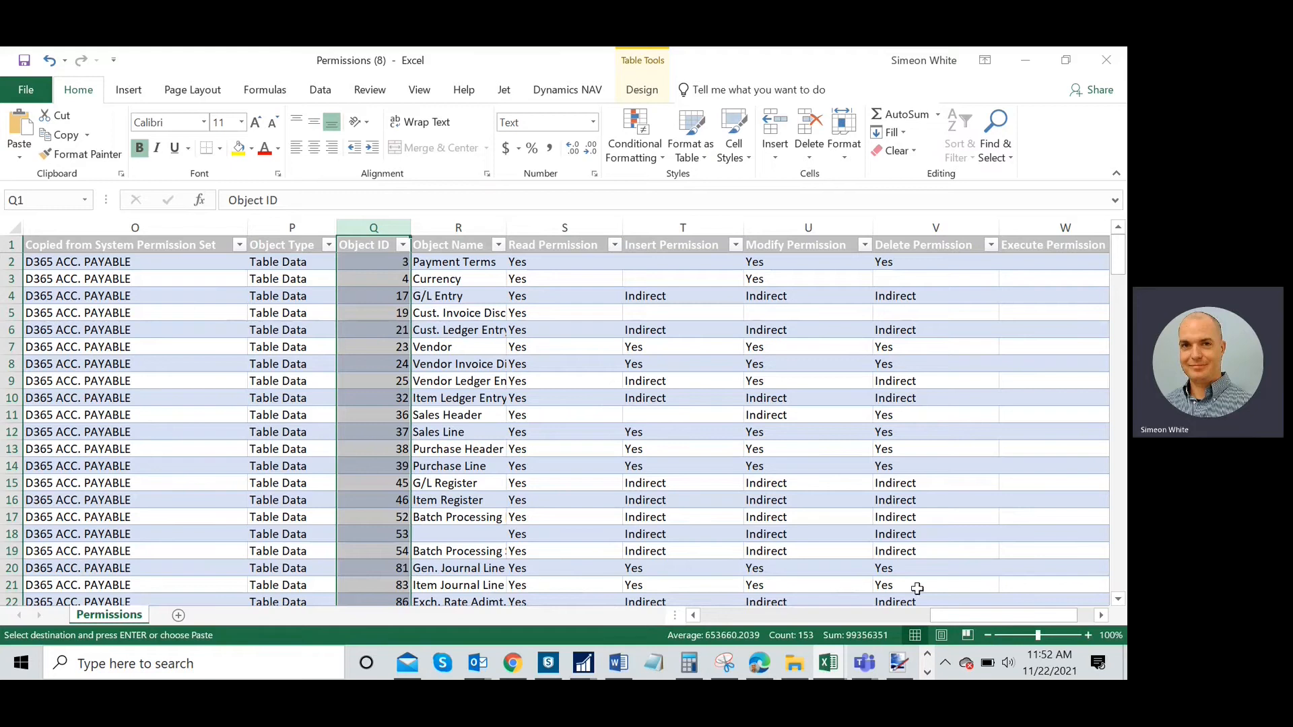
mouse_move(995, 576)
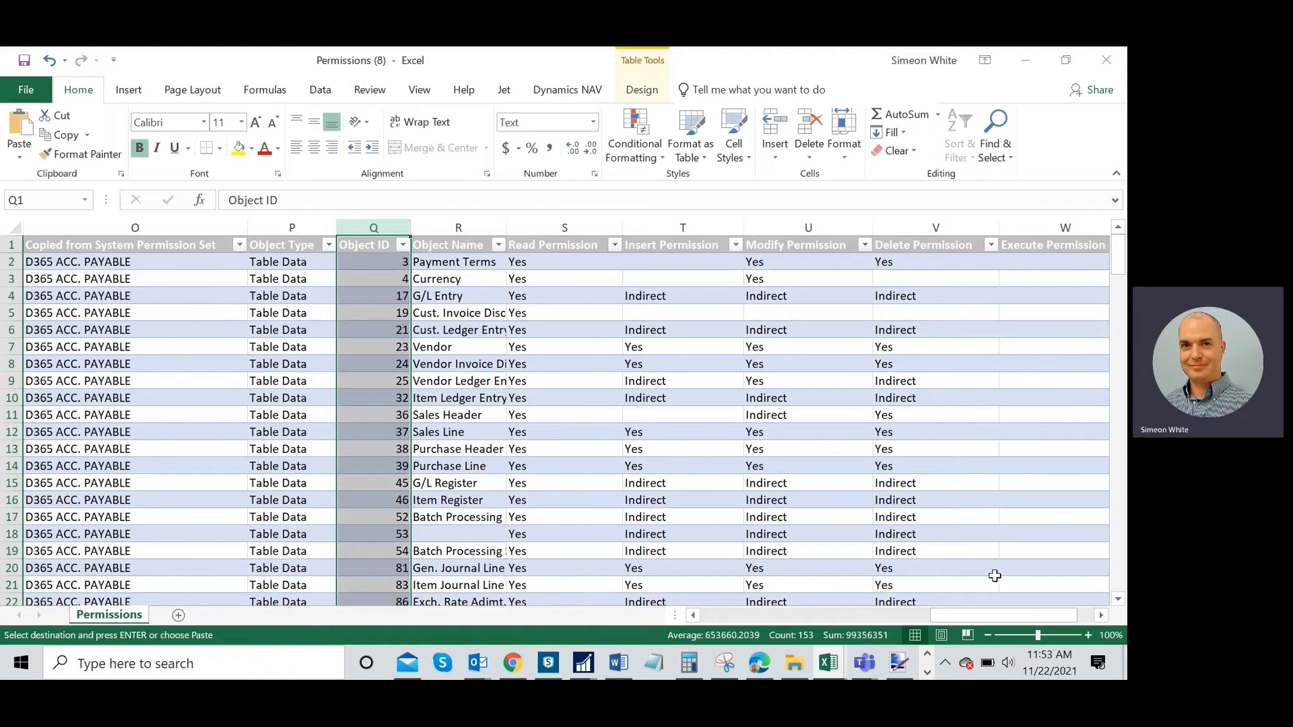
mouse_move(935, 602)
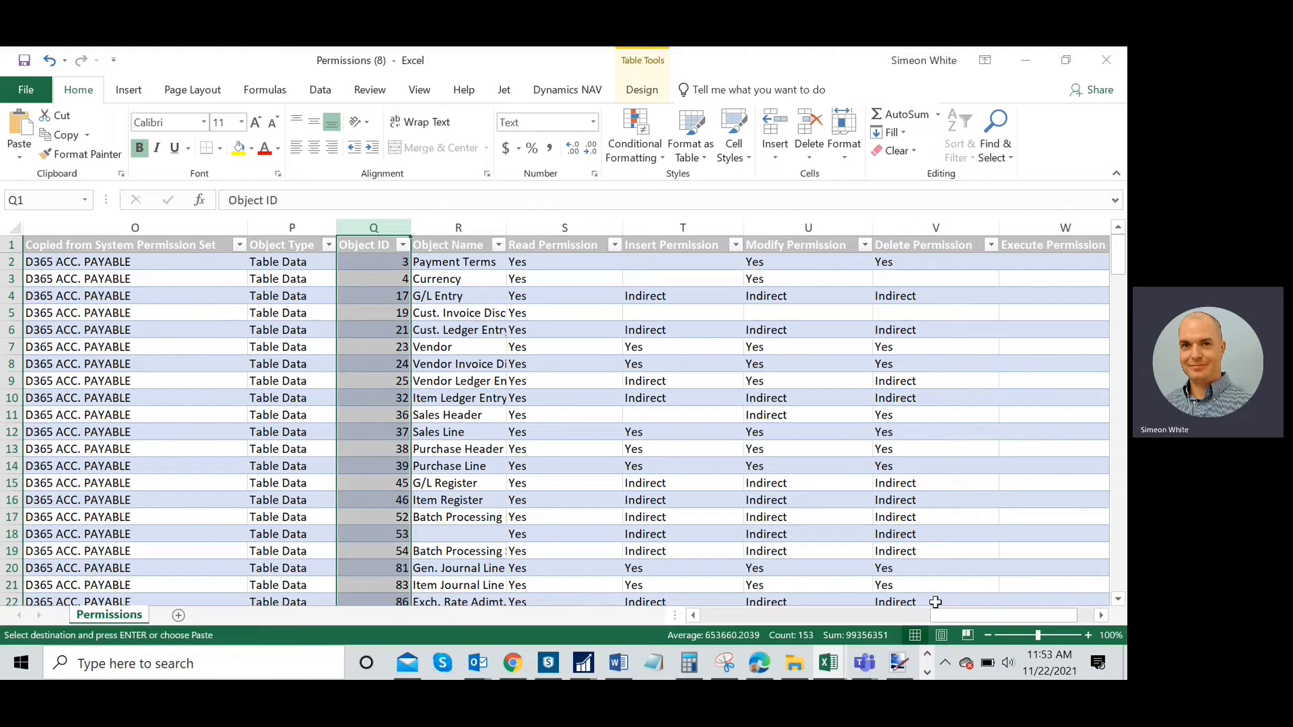
mouse_move(986, 623)
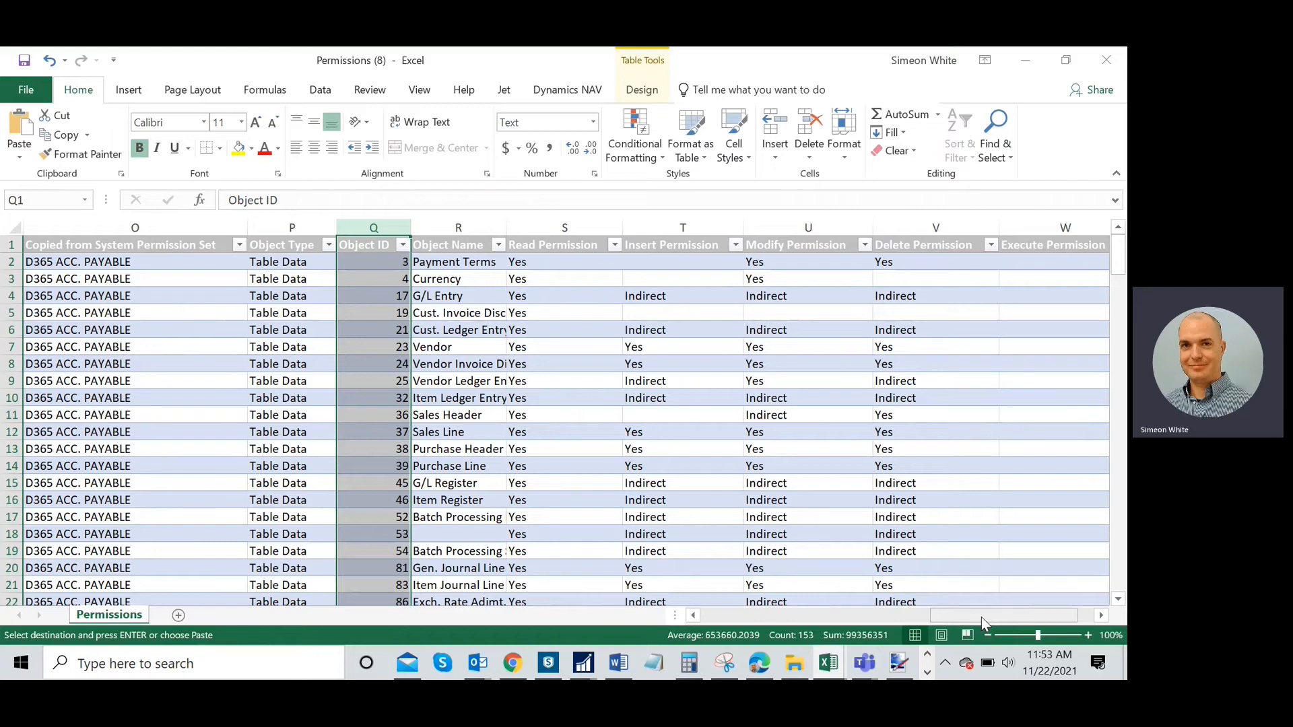
mouse_move(976, 618)
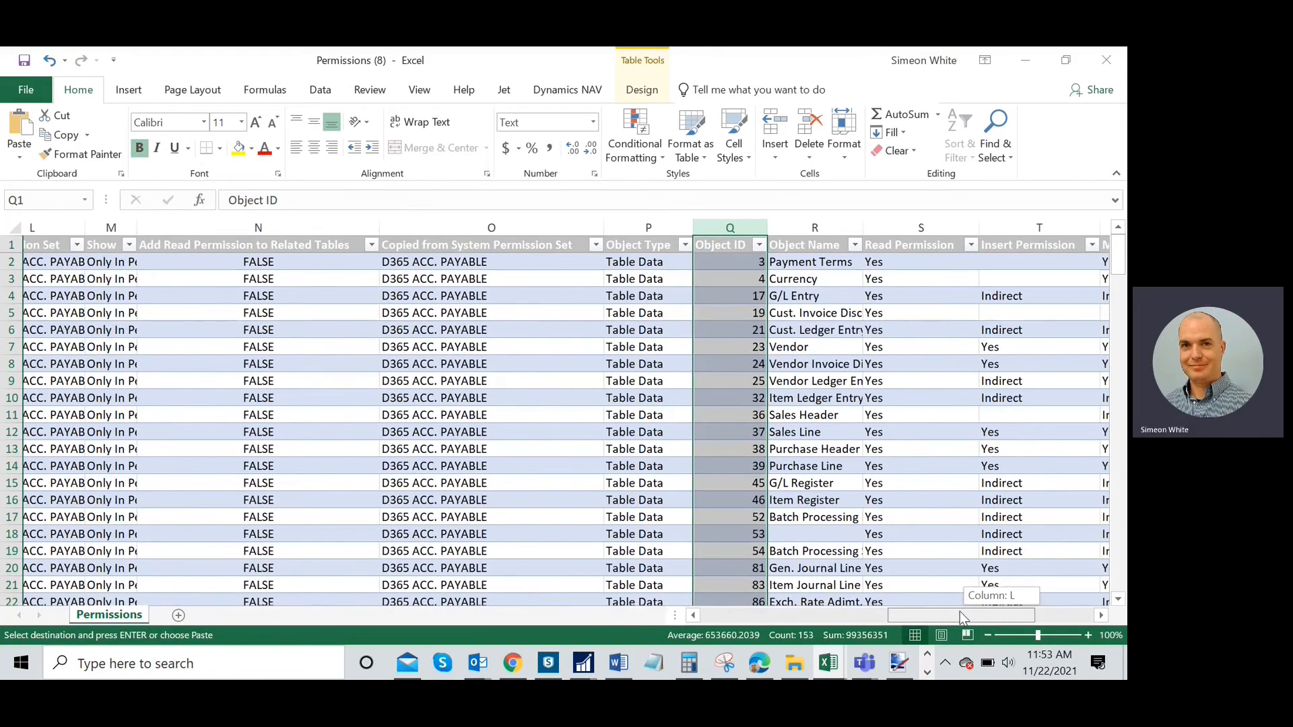
Select the D365 and SCCM Object ID columns, C and Q, together
scroll(left, 3)
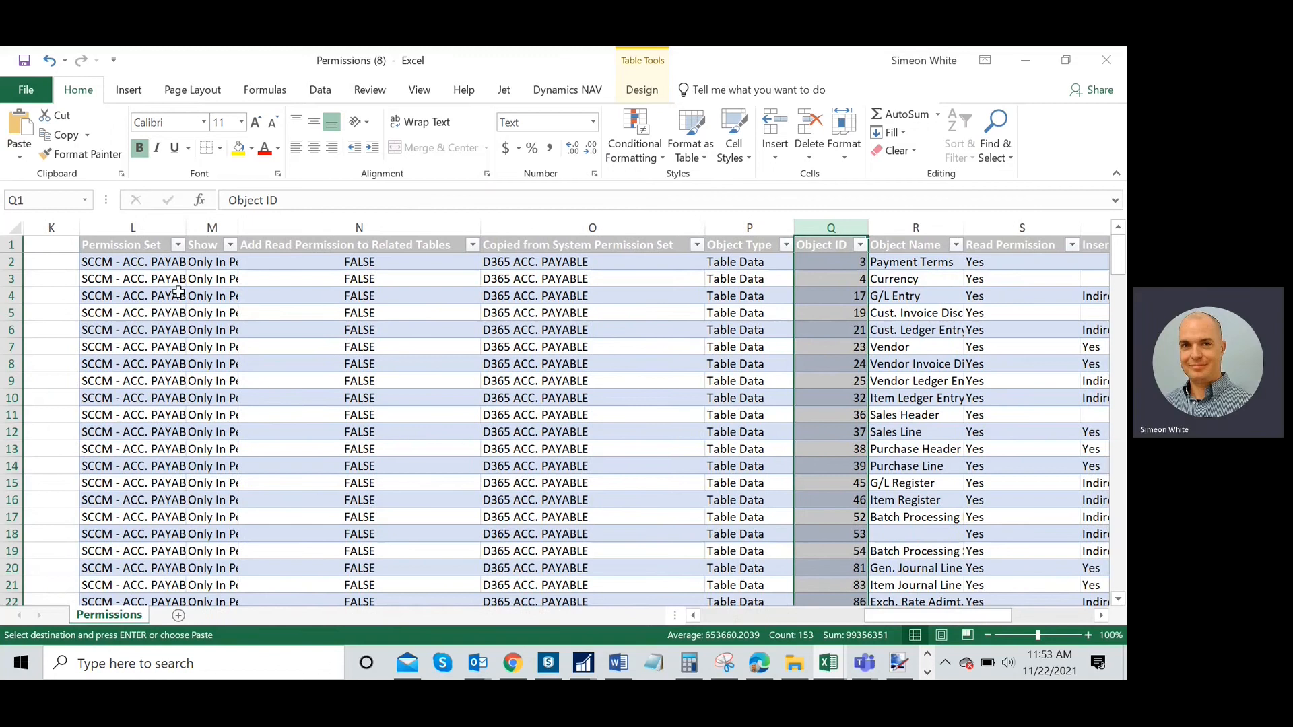
mouse_move(840, 324)
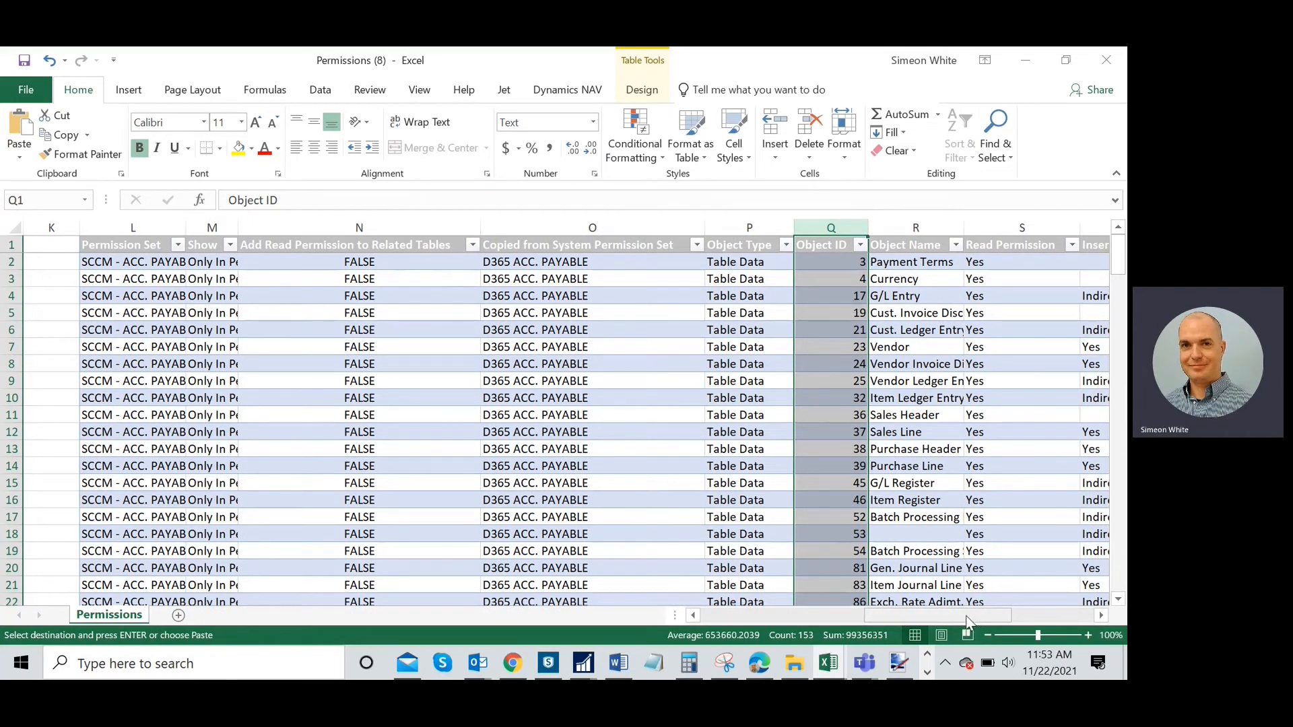
scroll(left, 3)
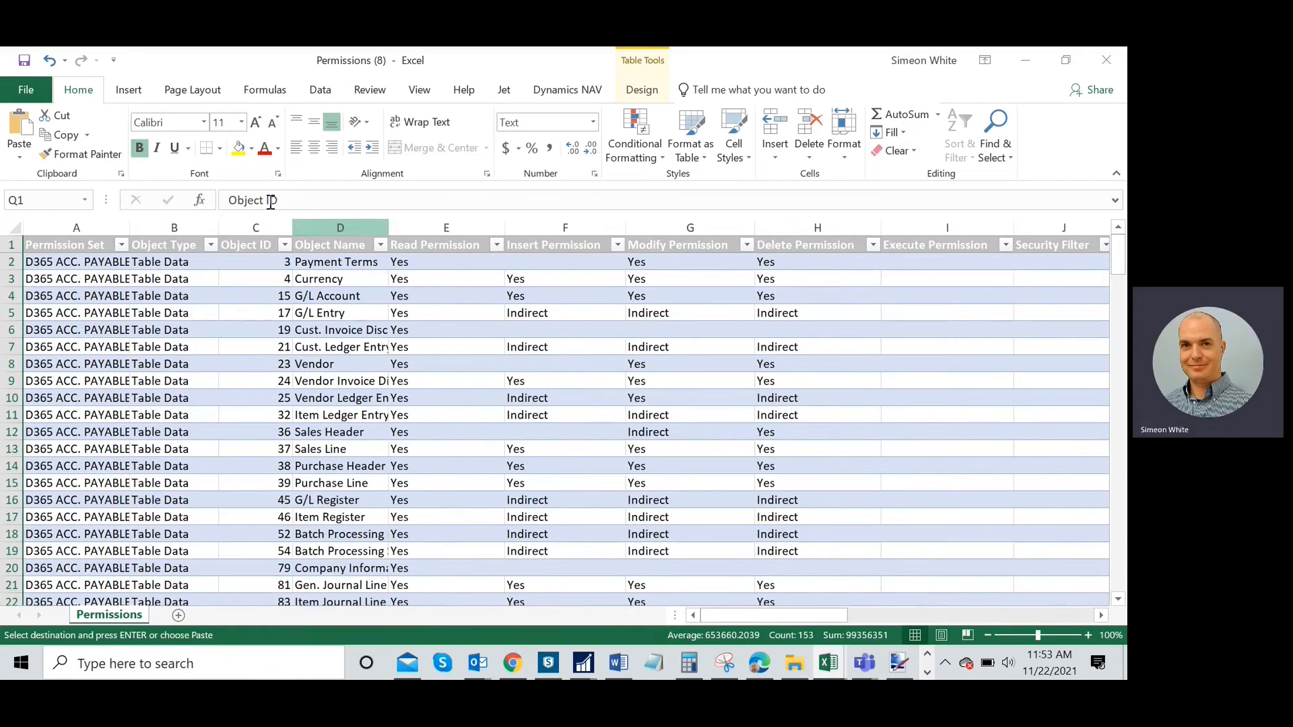
click(255, 245)
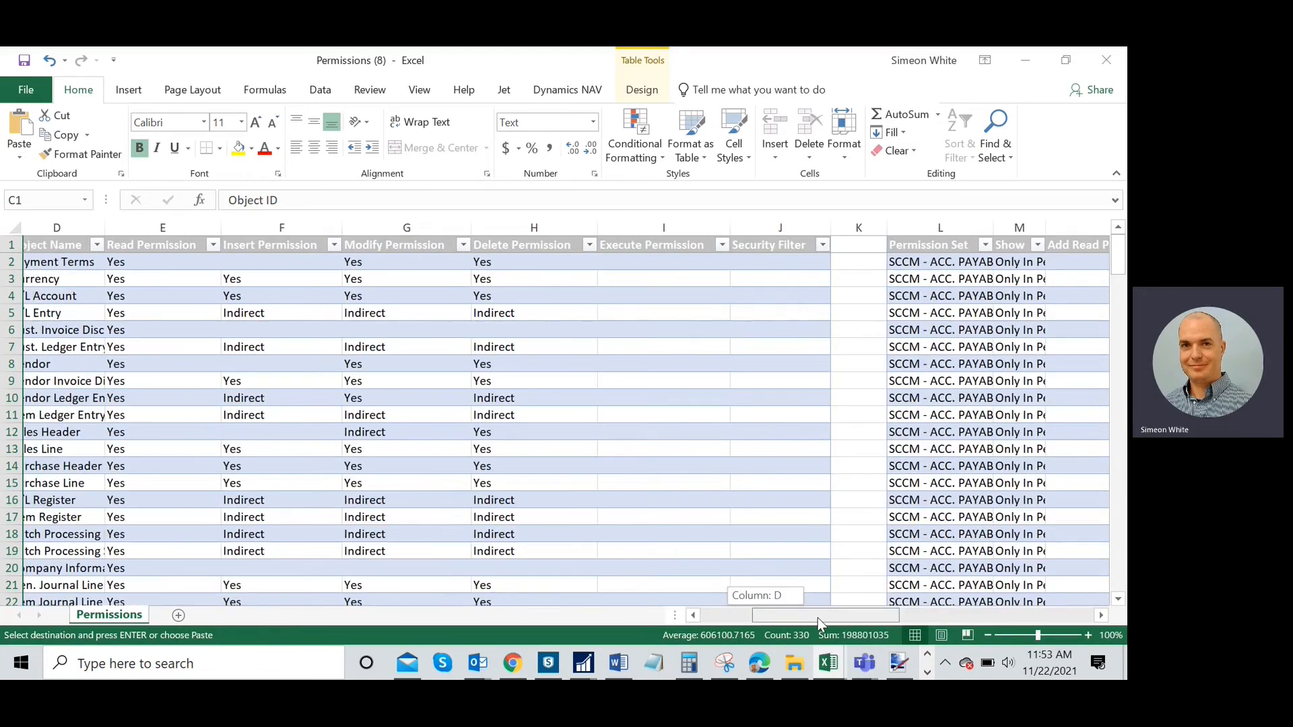
scroll(left, 3)
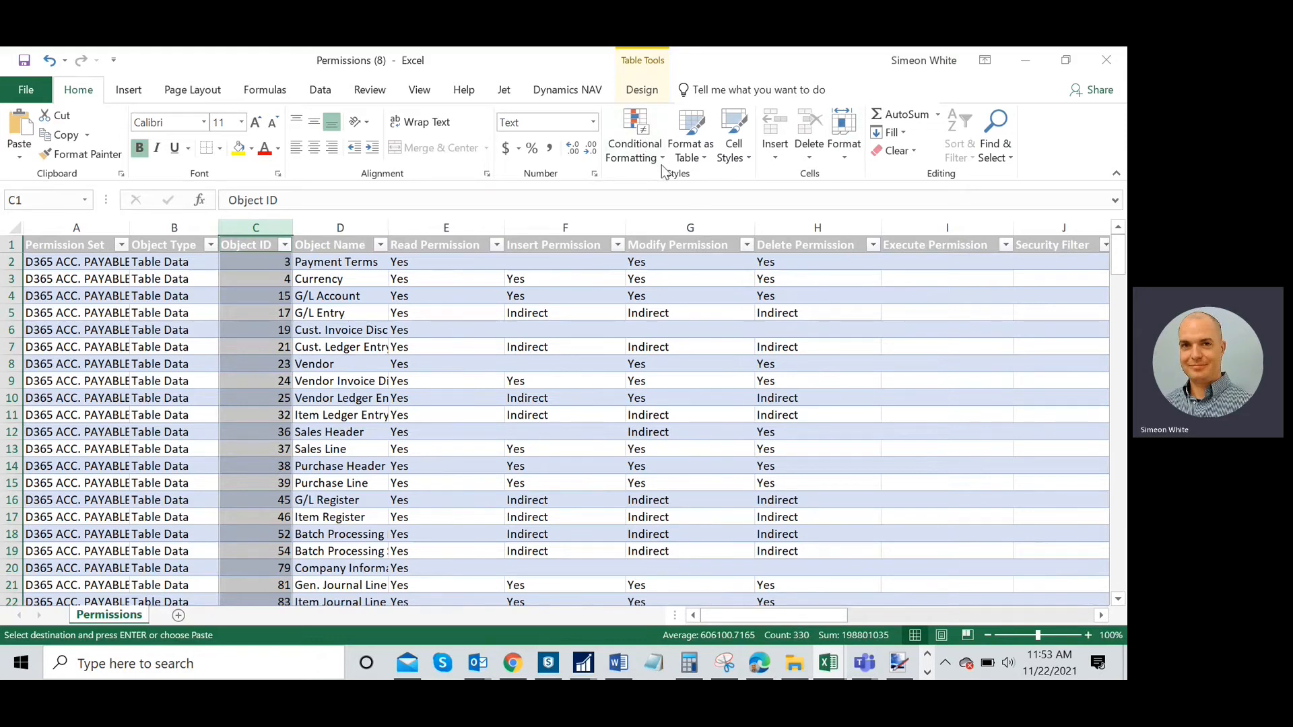
Apply a Unique values highlight rule, light red fill with dark red text, to the Object IDs
click(634, 128)
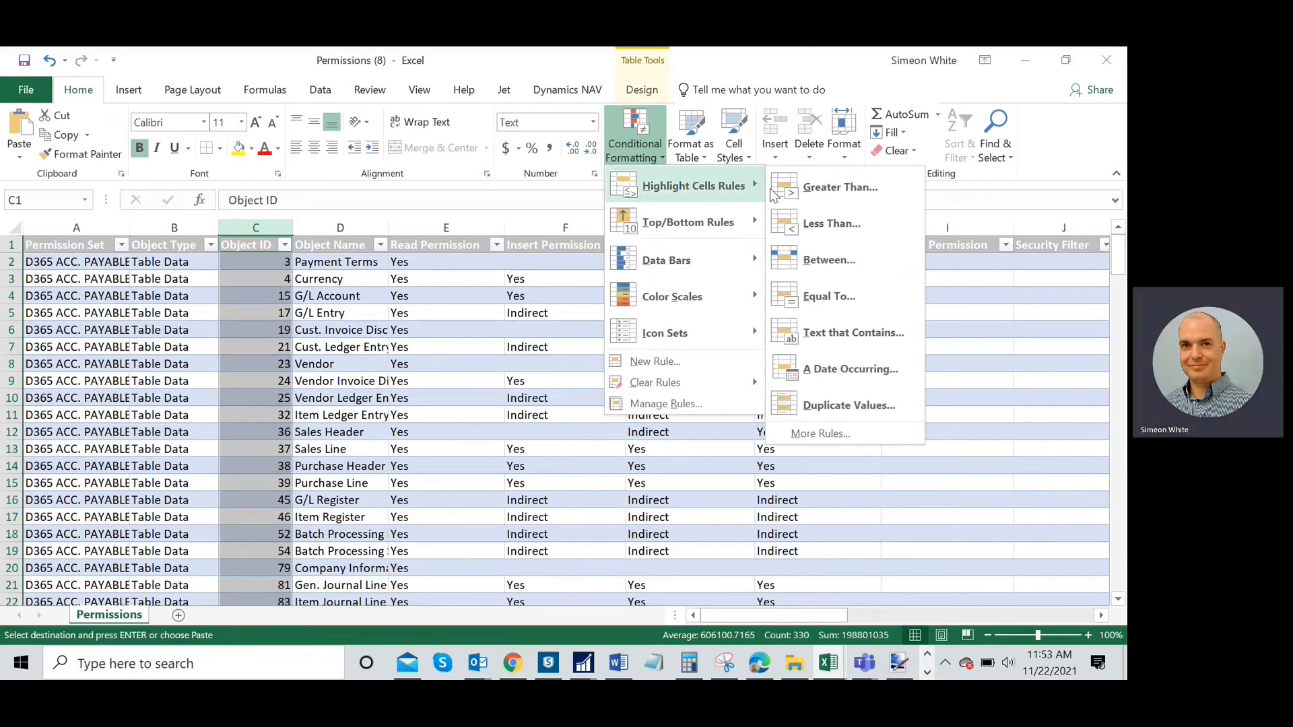
mouse_move(848, 410)
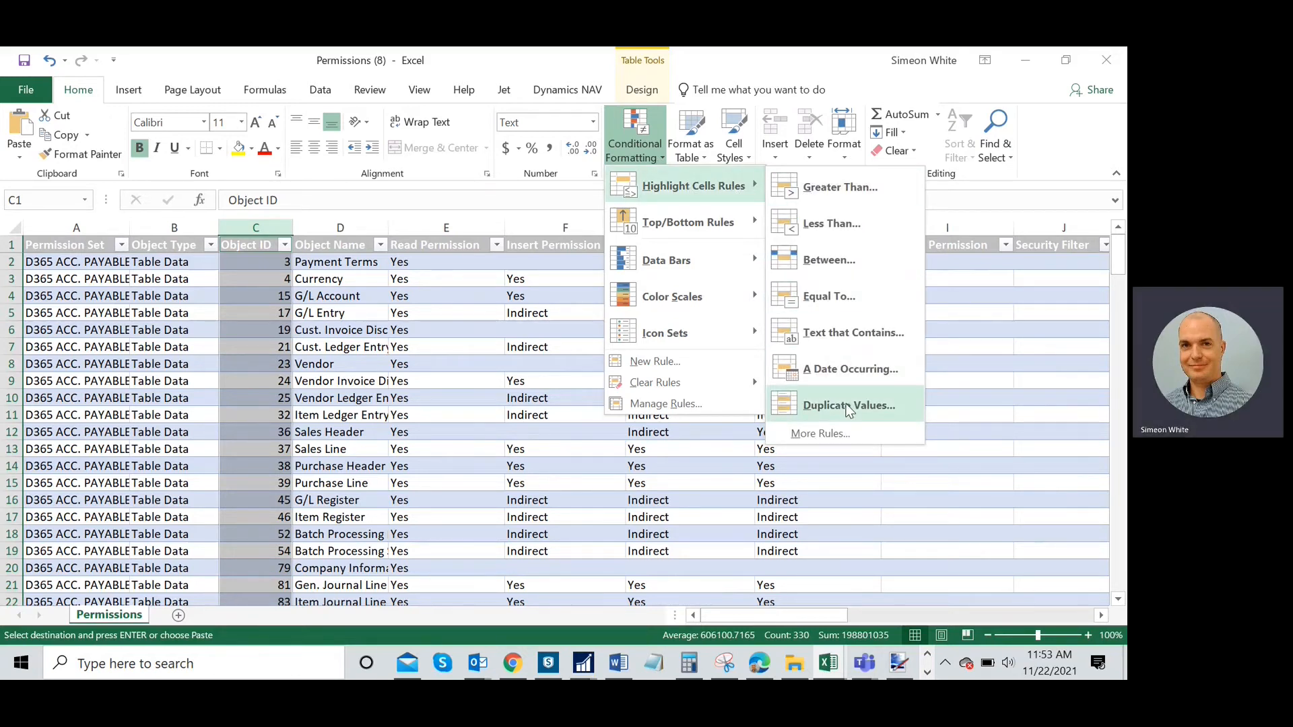
click(849, 406)
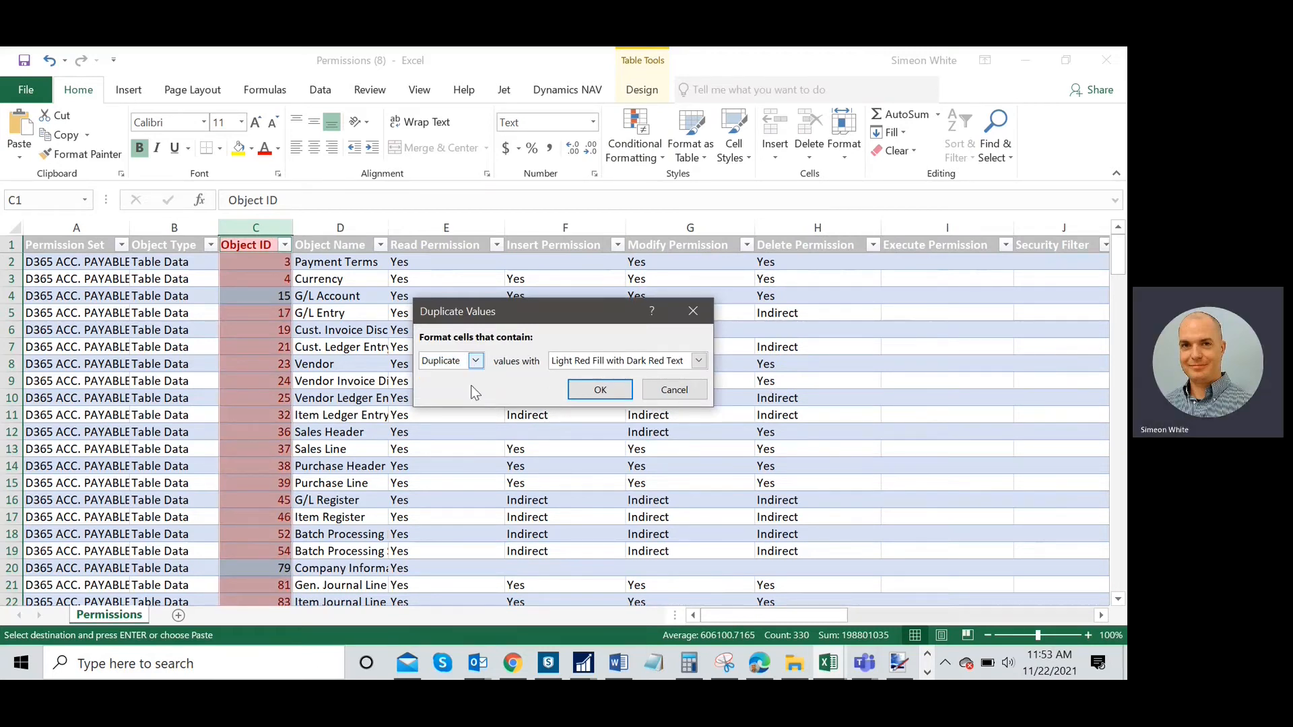
click(473, 361)
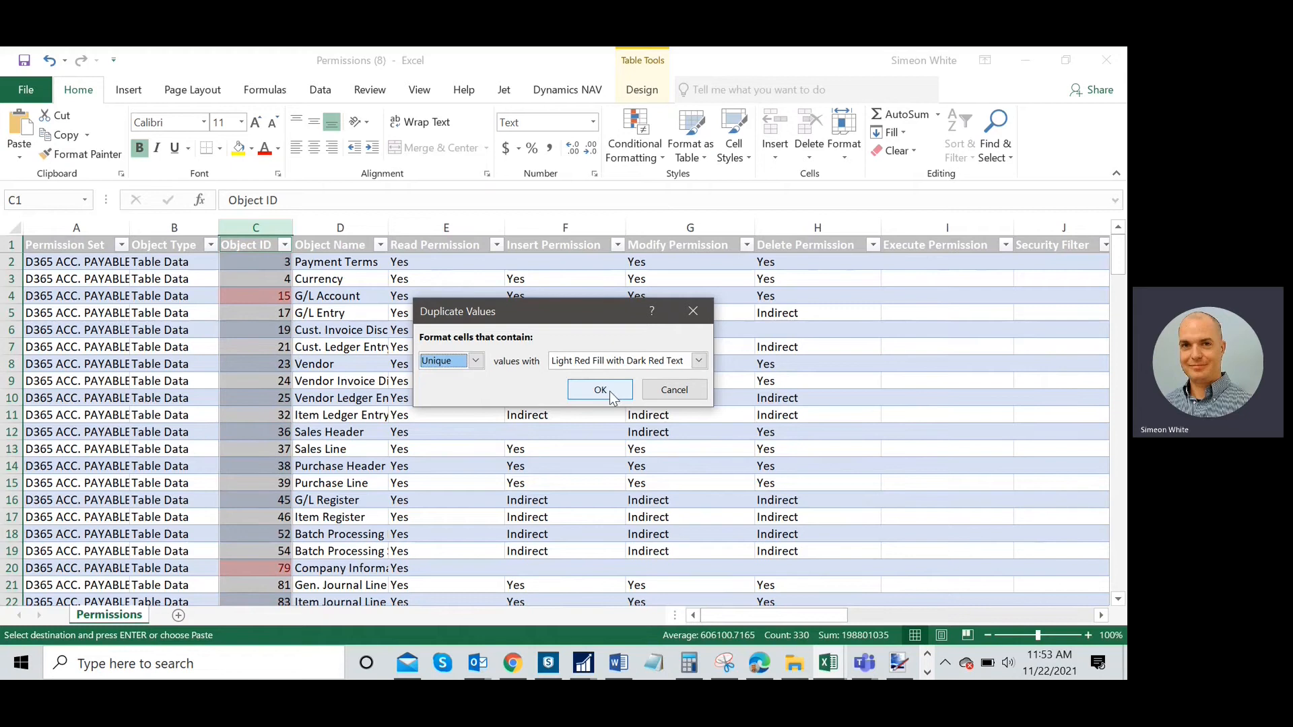
click(600, 390)
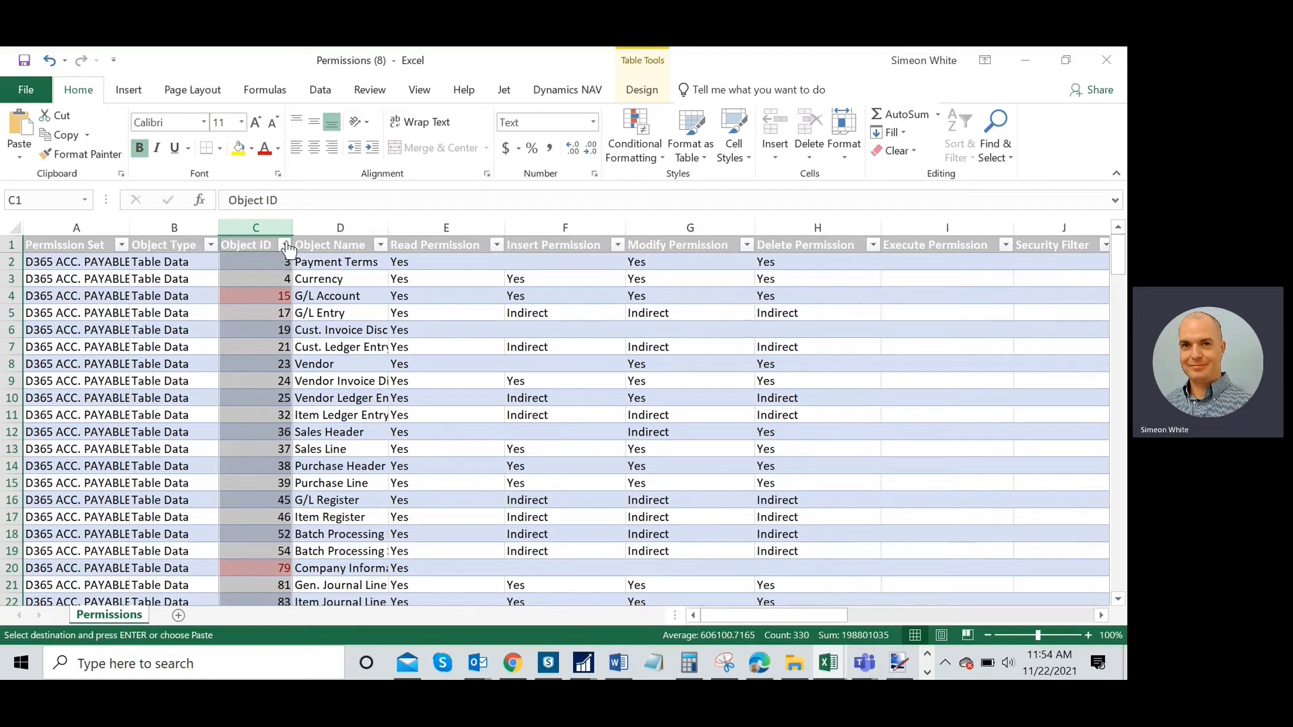
Sort the Object ID column by light red cell color so unique IDs rise to the top
click(285, 245)
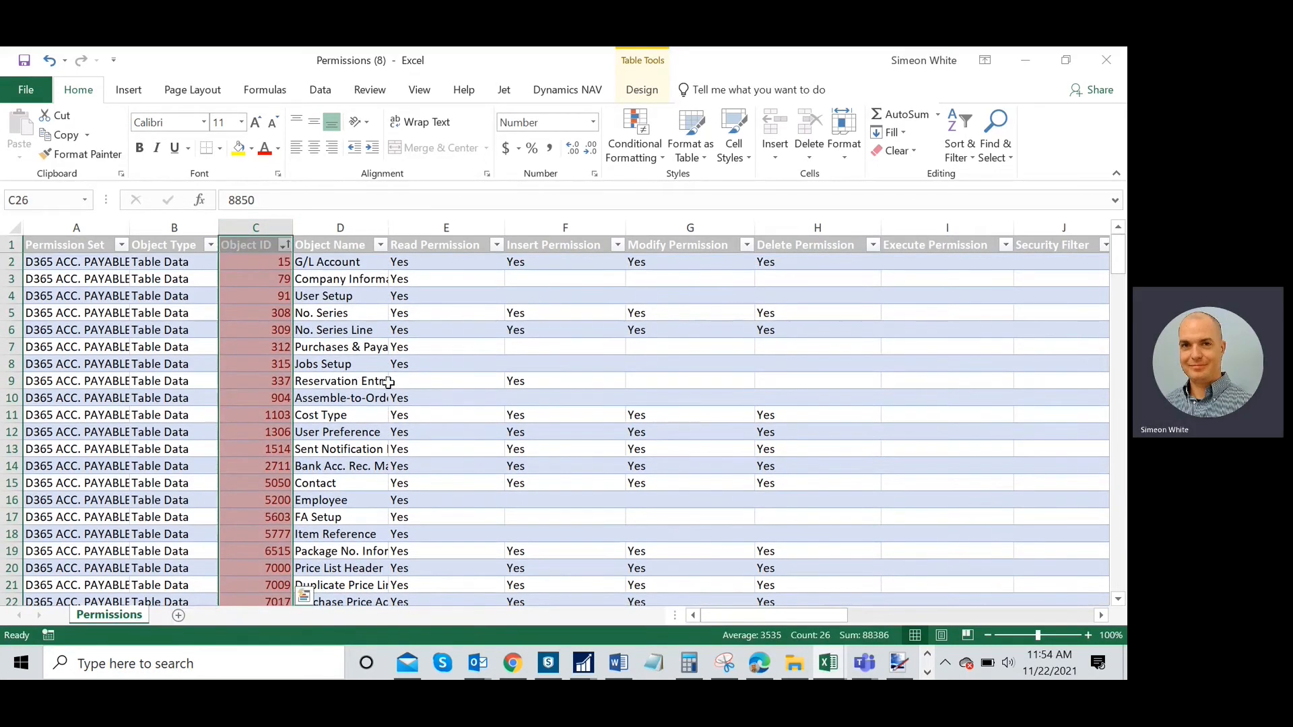
mouse_move(846, 593)
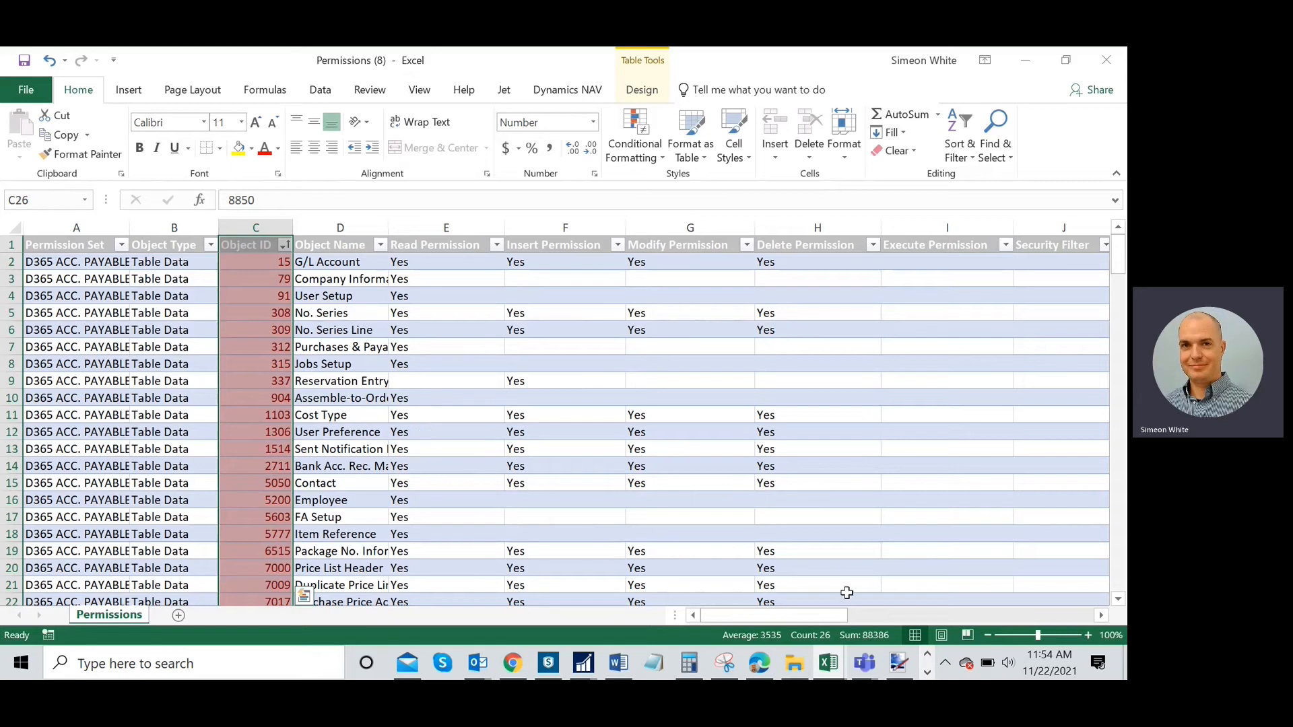
scroll(down, 3)
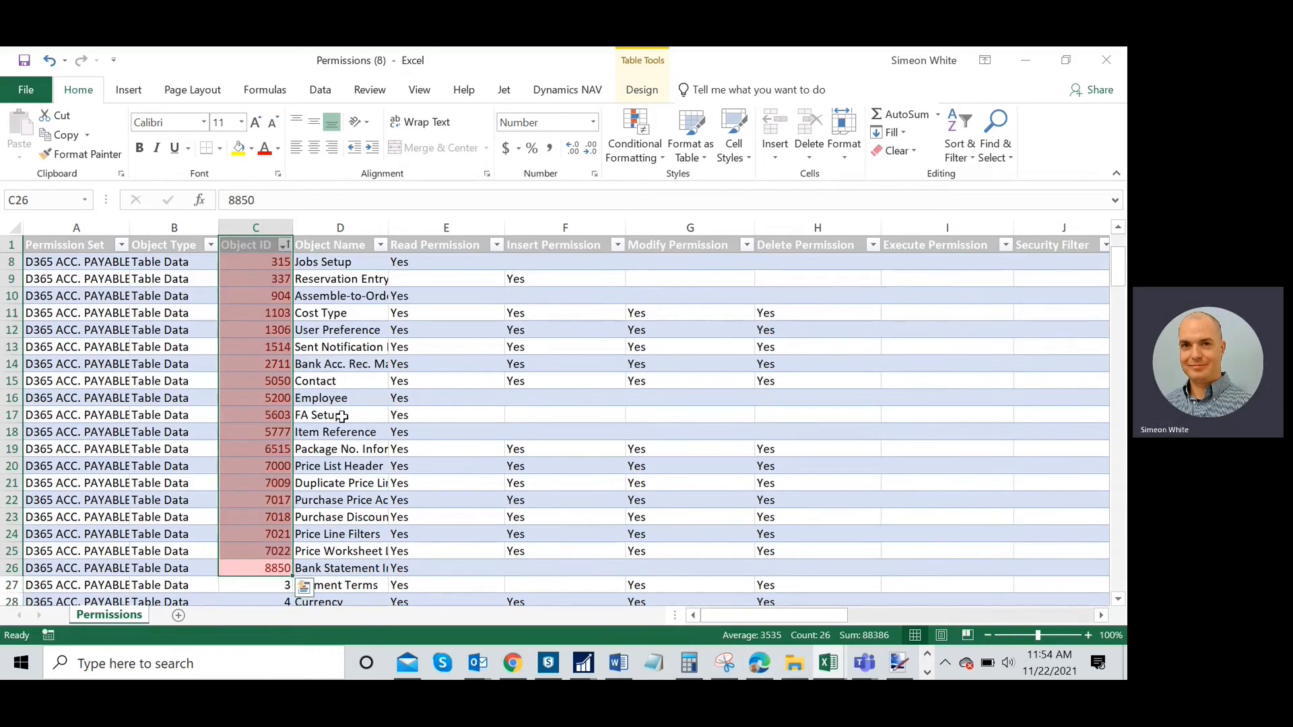
mouse_move(322, 564)
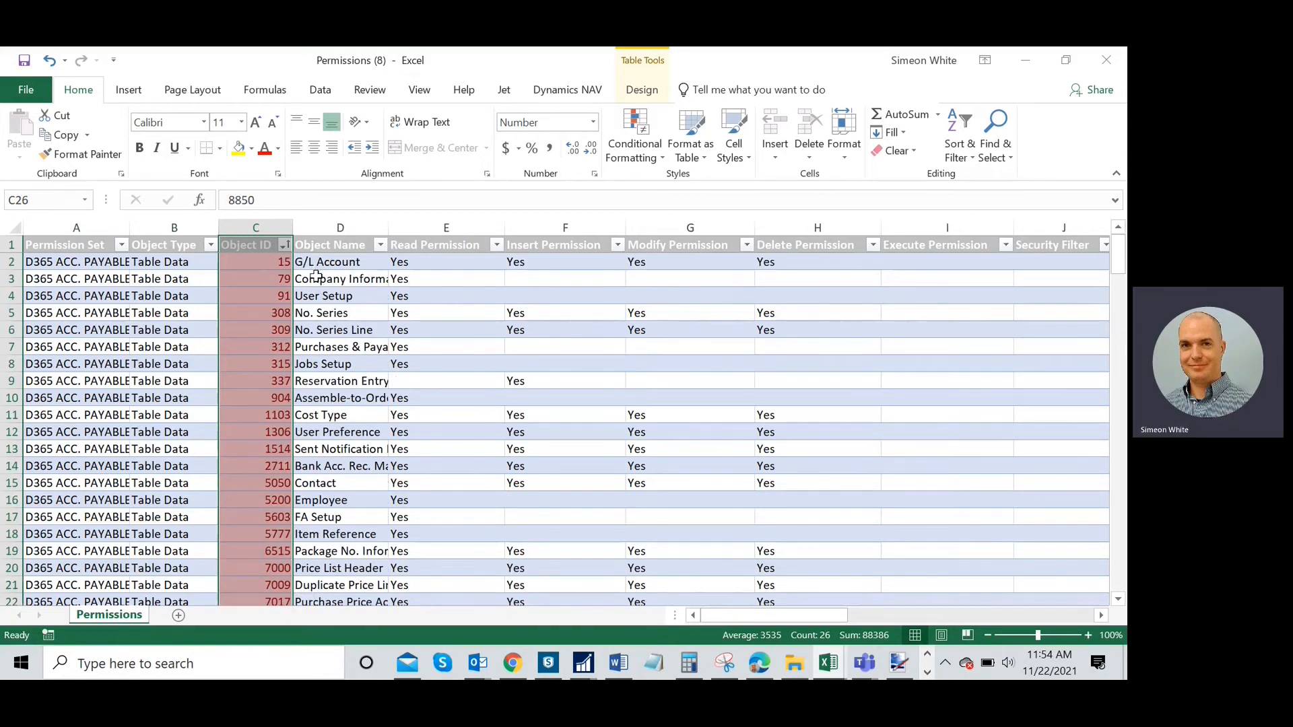
mouse_move(727, 388)
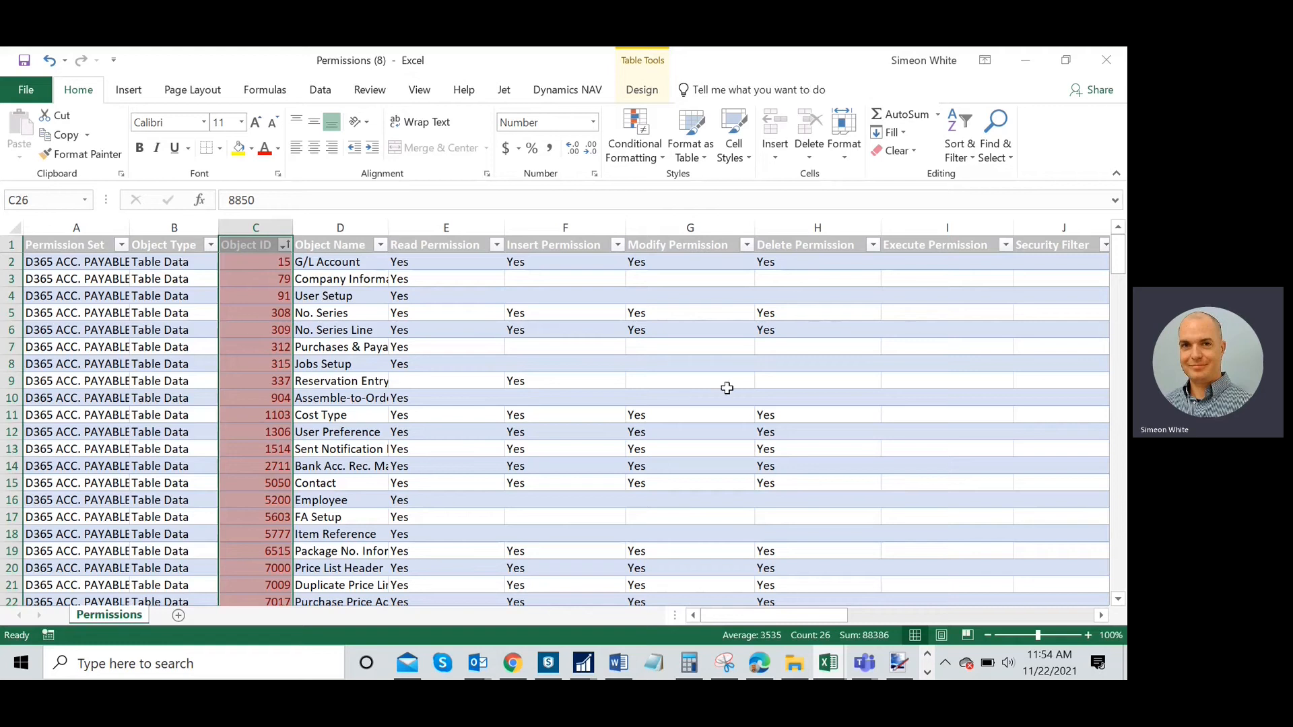
mouse_move(858, 616)
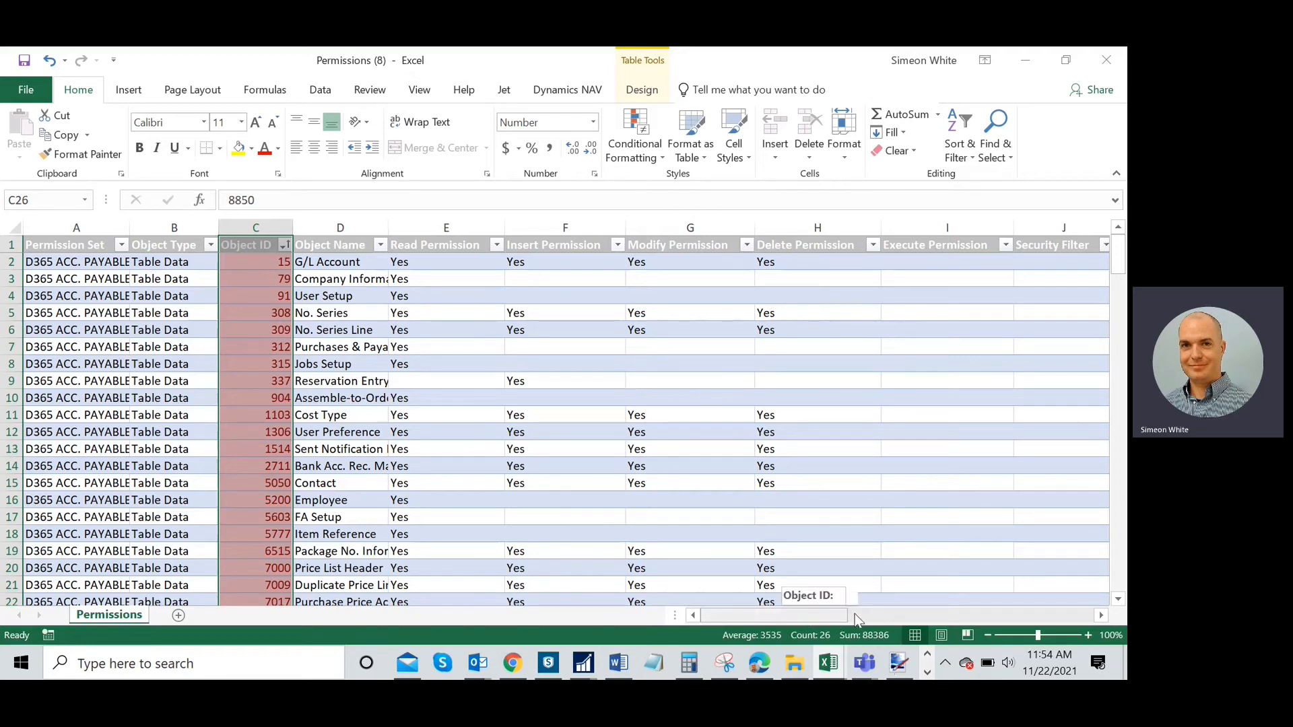
mouse_move(642, 623)
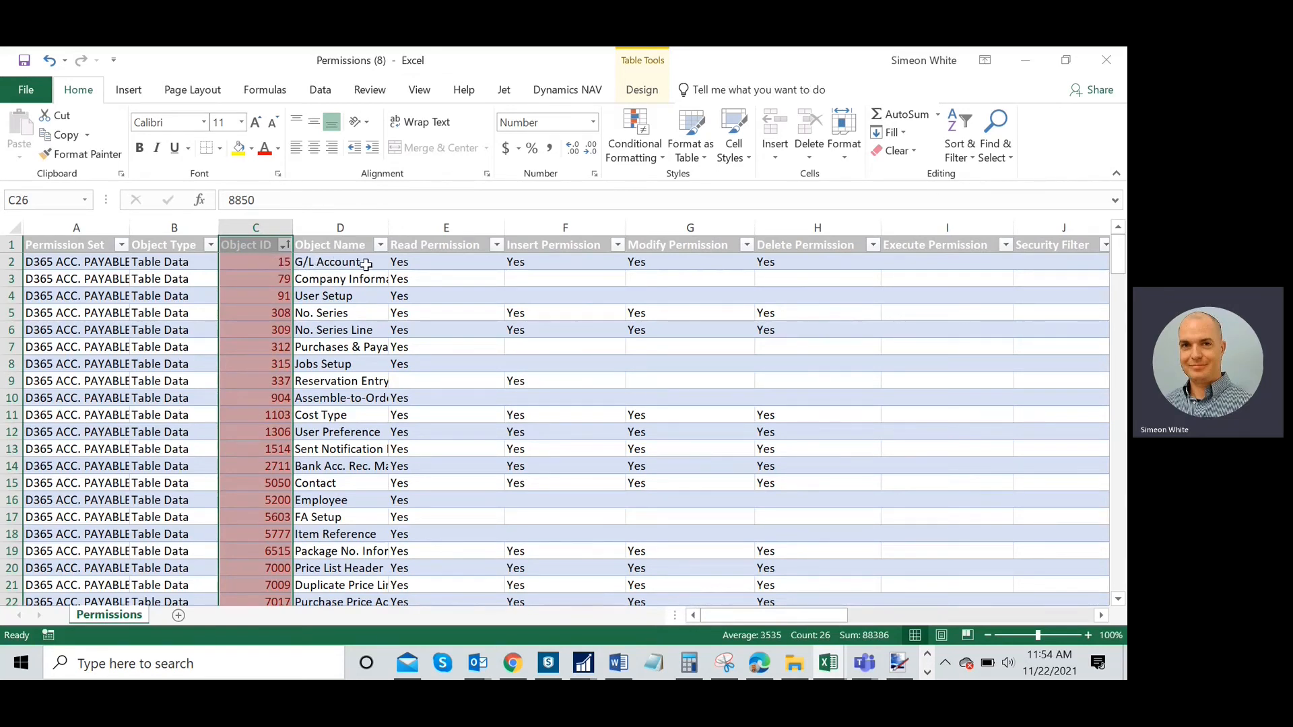
mouse_move(358, 279)
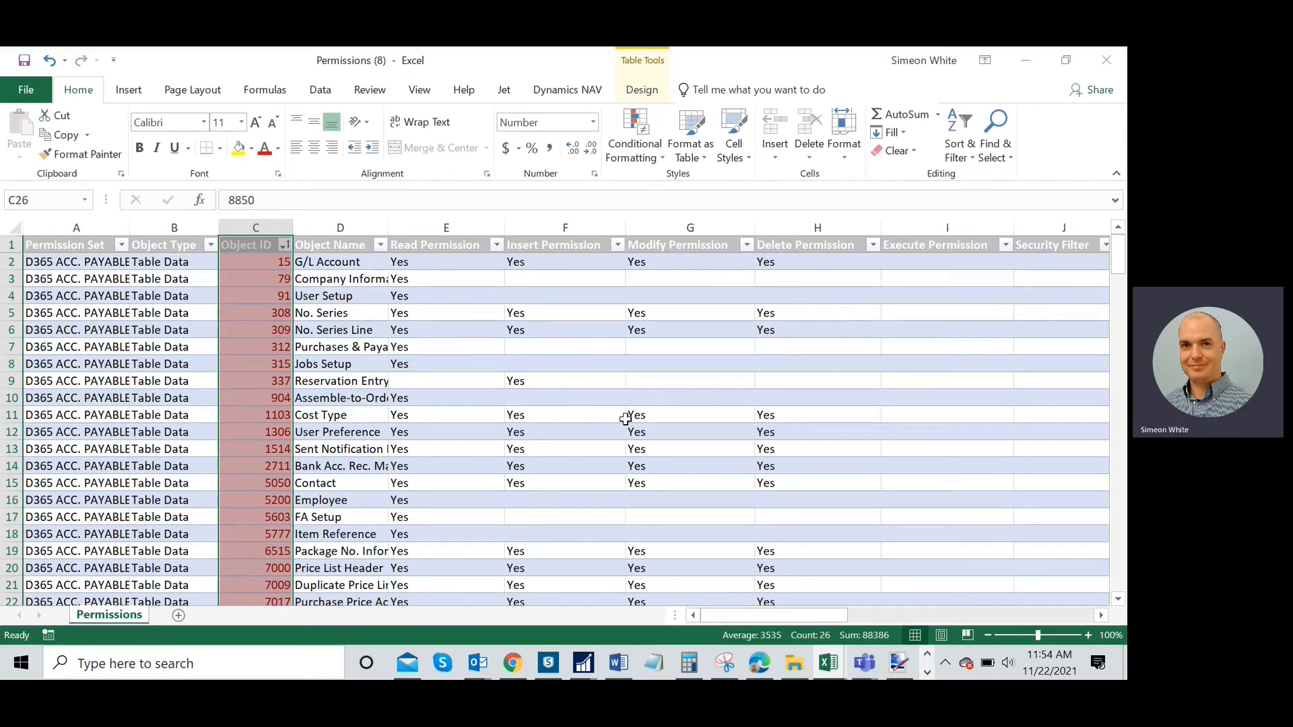
mouse_move(737, 575)
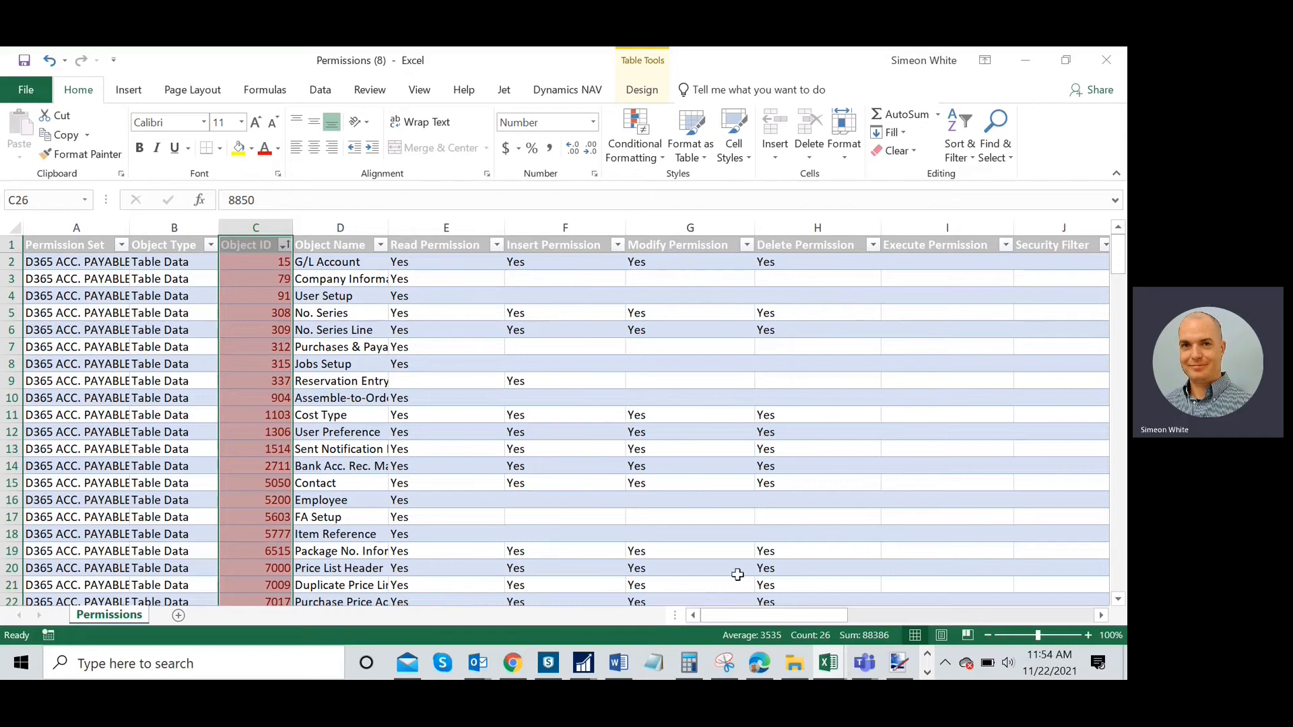
mouse_move(762, 532)
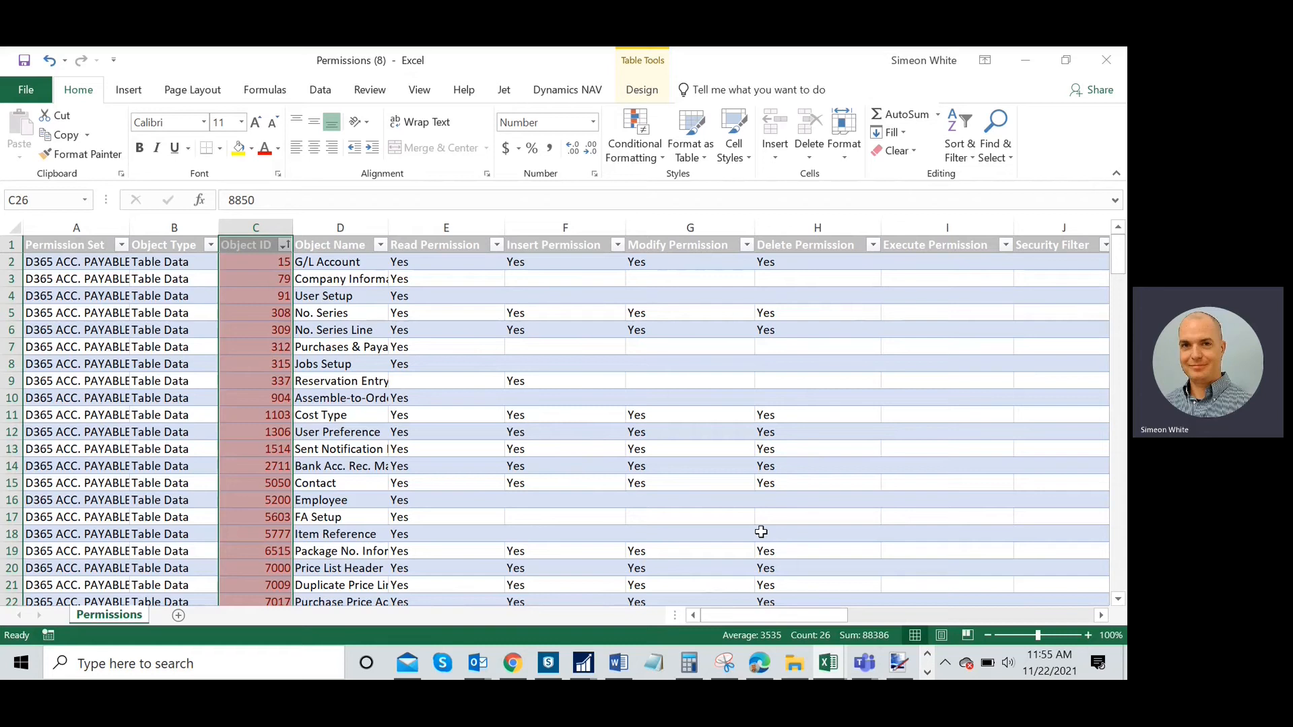
scroll(down, 3)
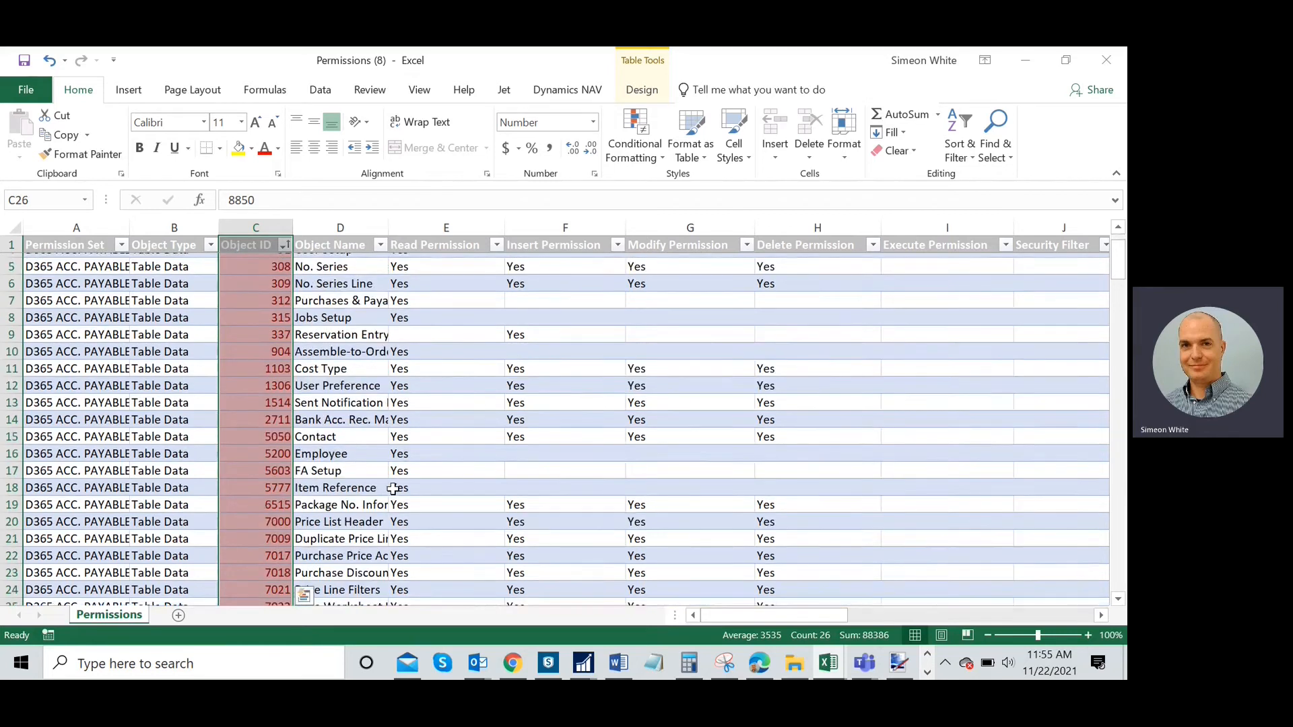
scroll(down, 3)
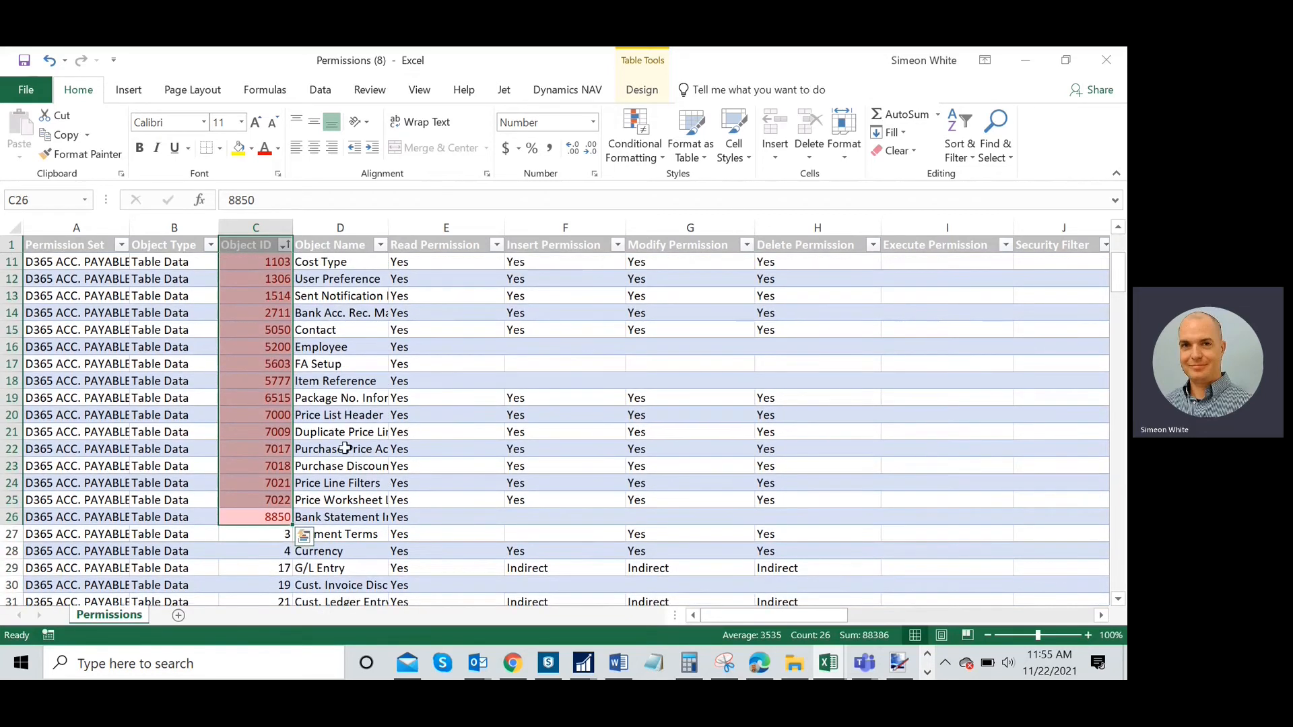
scroll(up, 3)
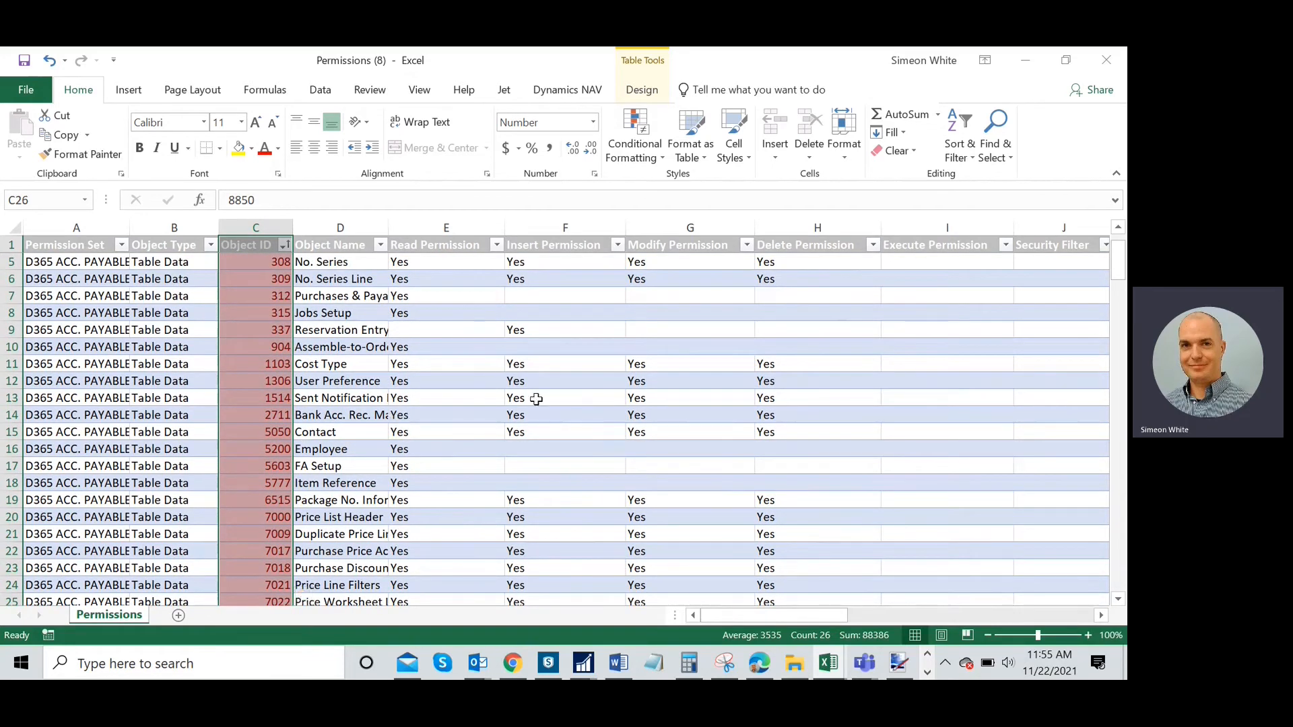
mouse_move(863, 602)
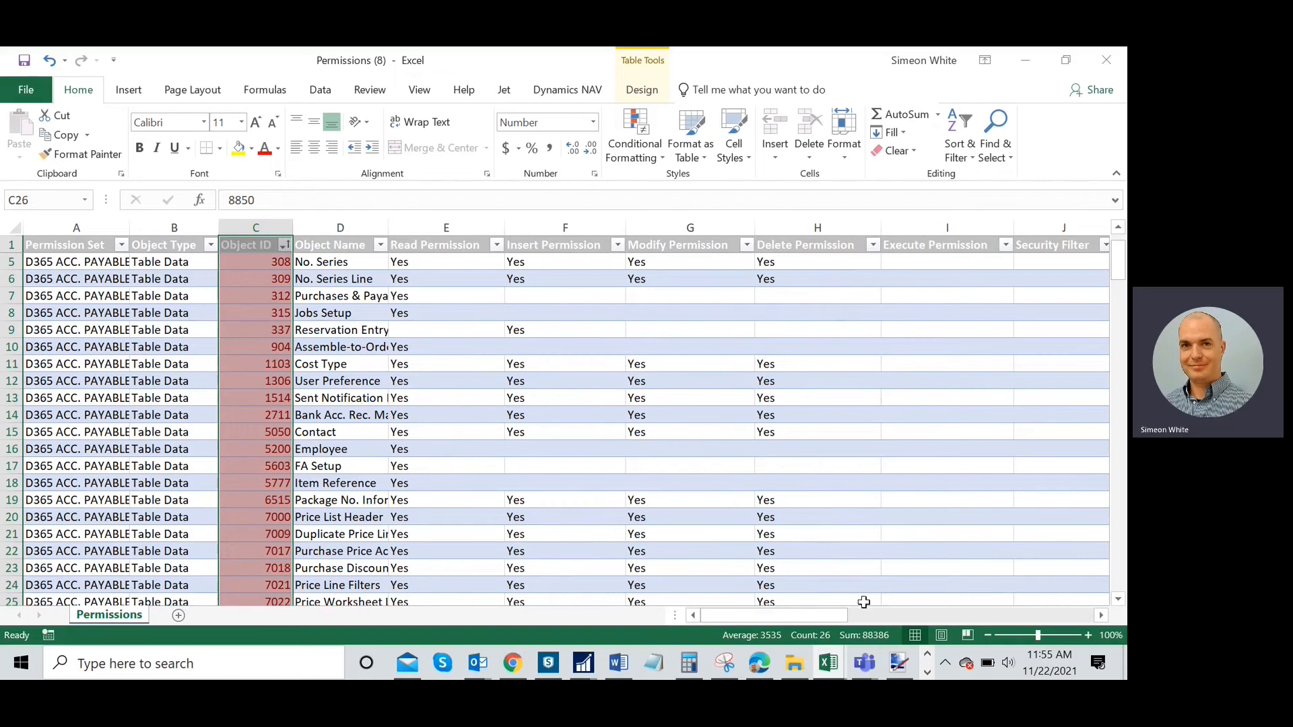
mouse_move(313, 432)
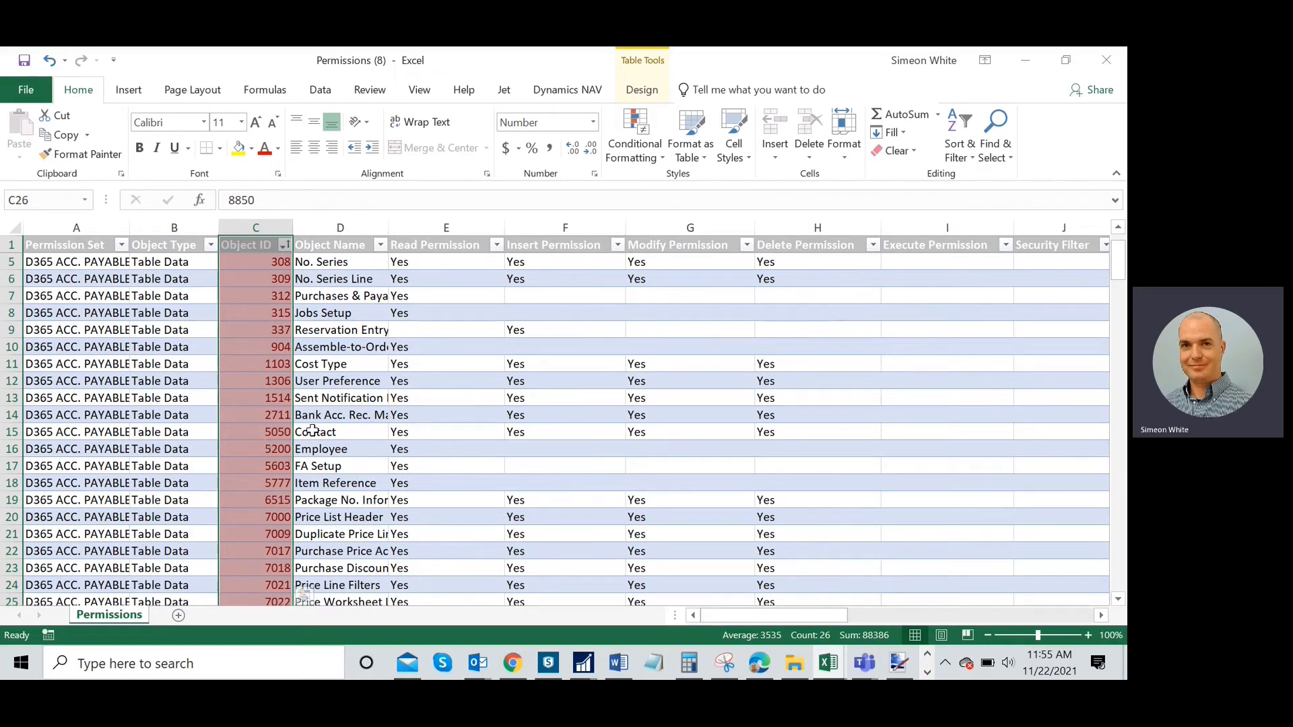
mouse_move(385, 469)
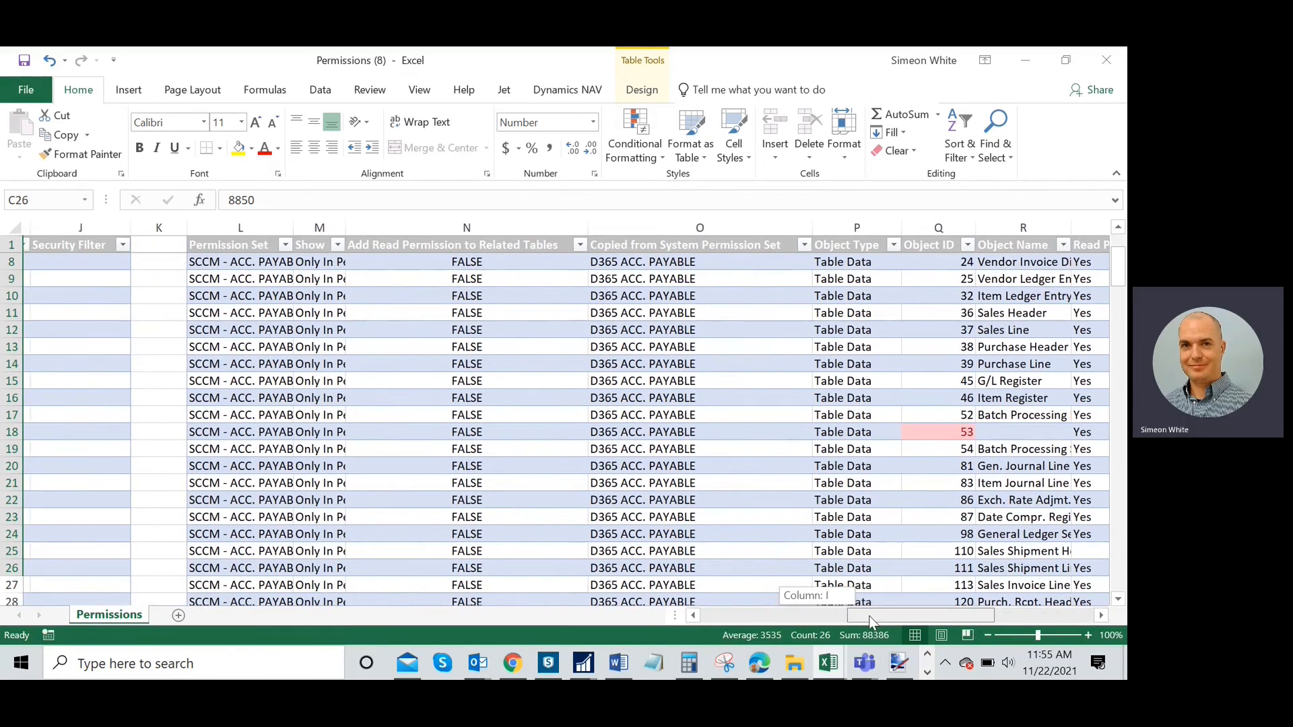
scroll(left, 3)
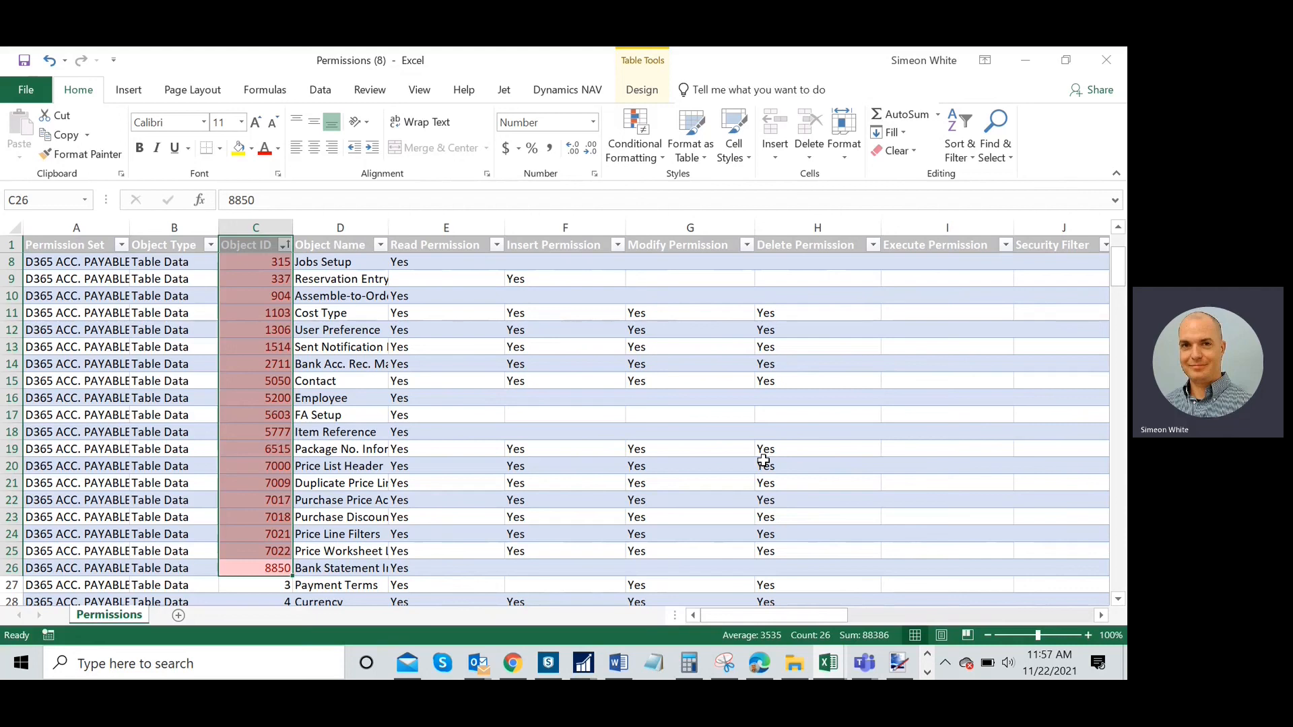
mouse_move(828, 304)
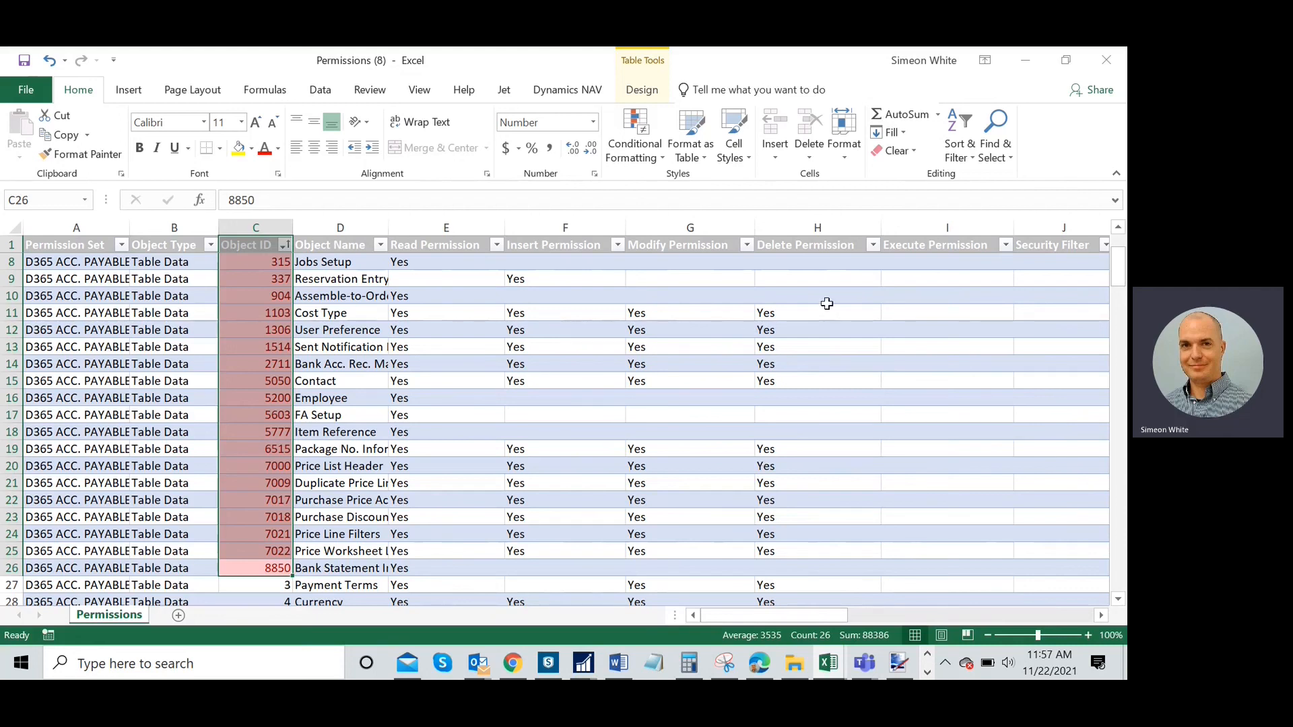